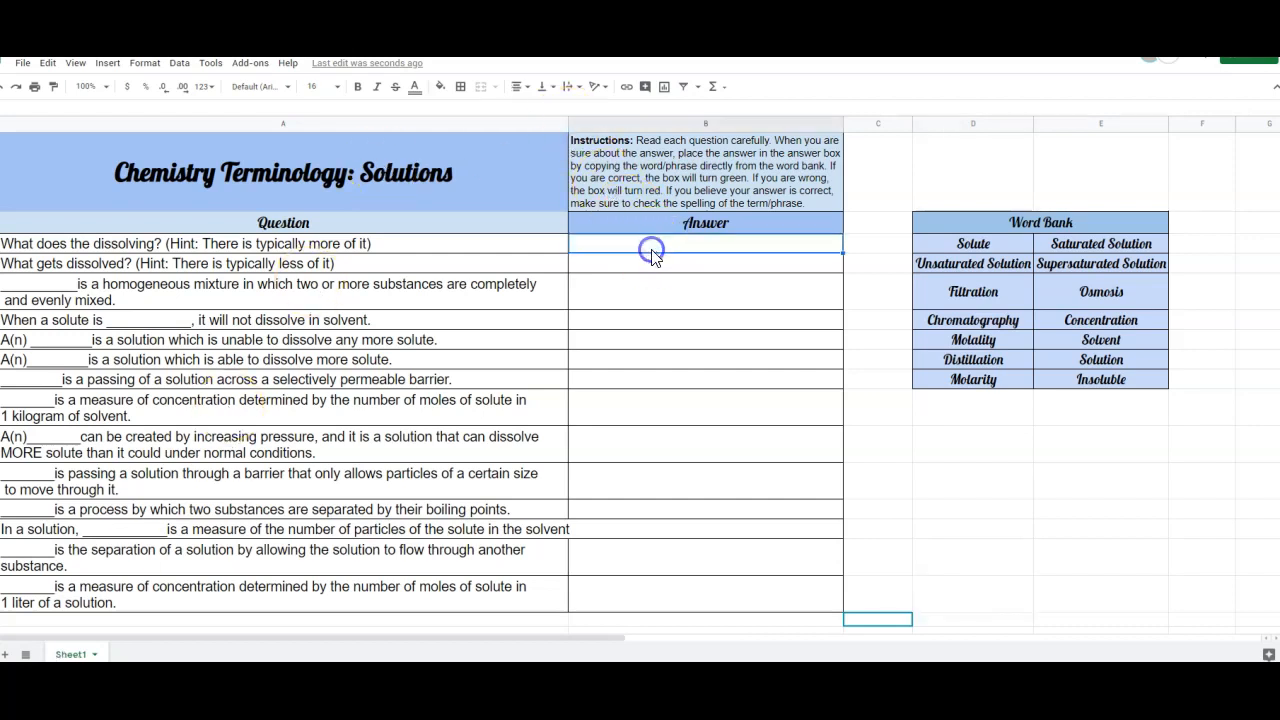
Answer the first question with Solvent and enter Solve for the second question
text(Solvent)
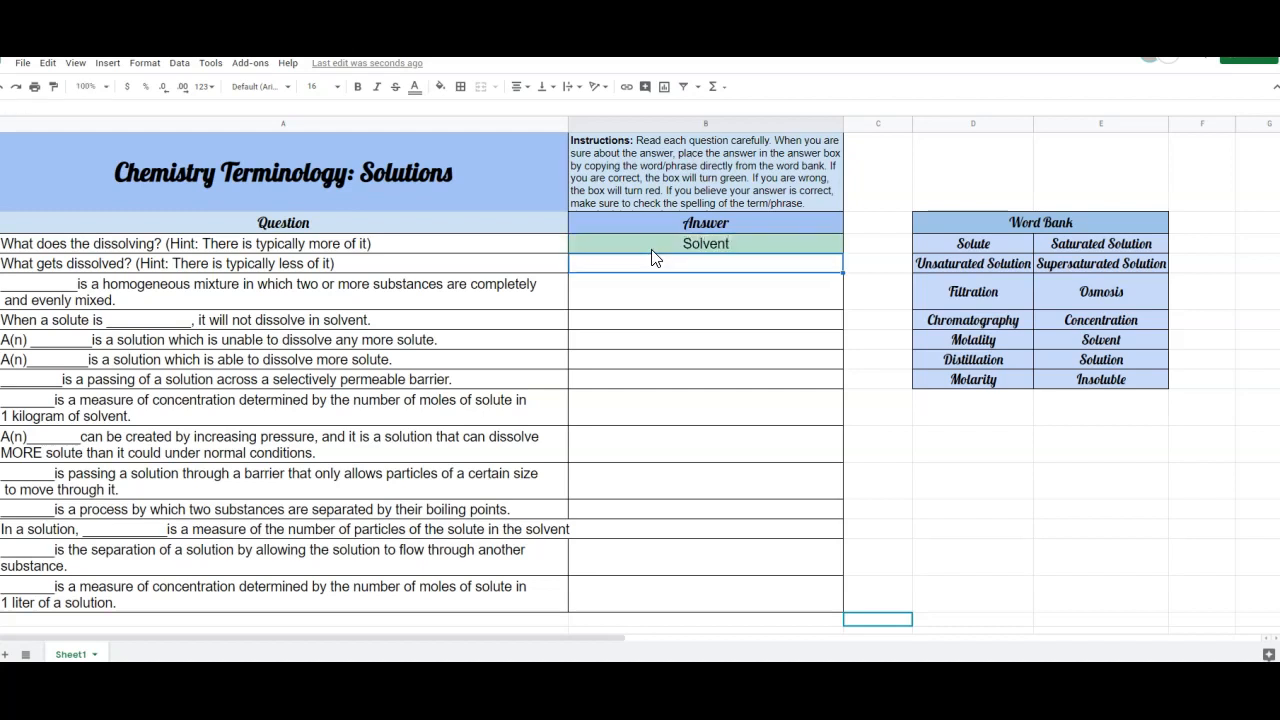
click(700, 244)
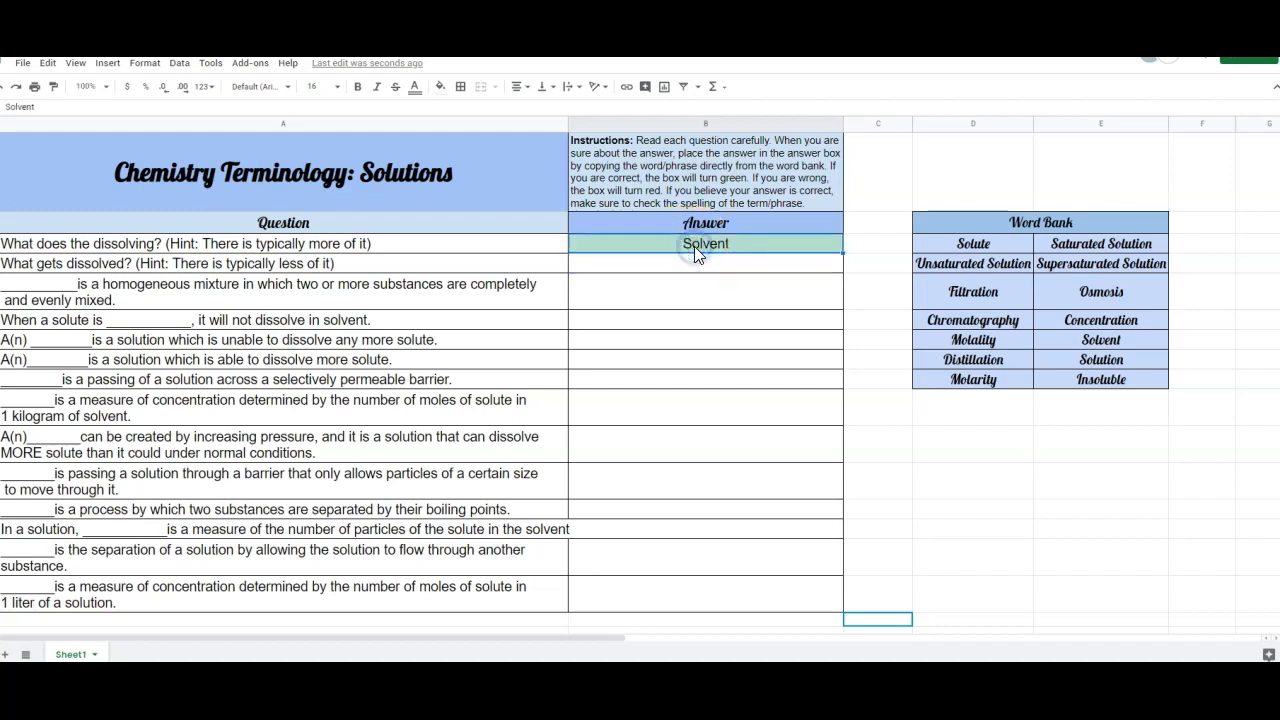
text(Solve)
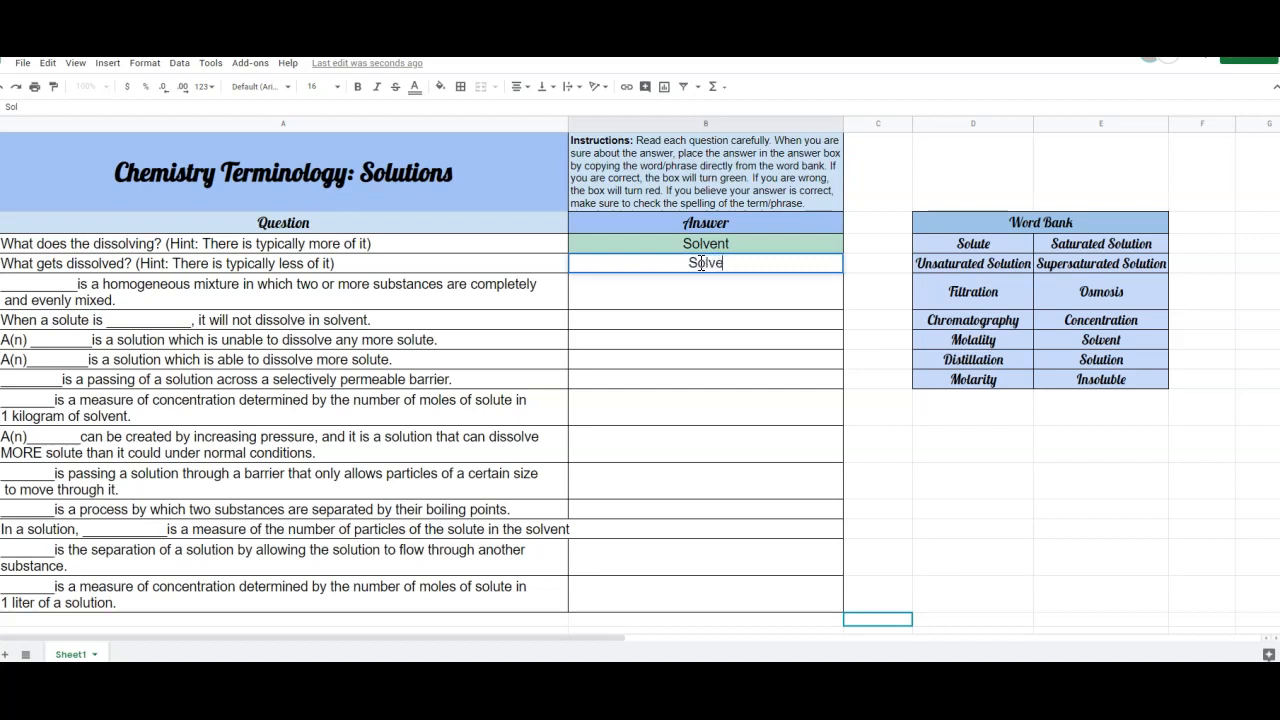
key(Enter)
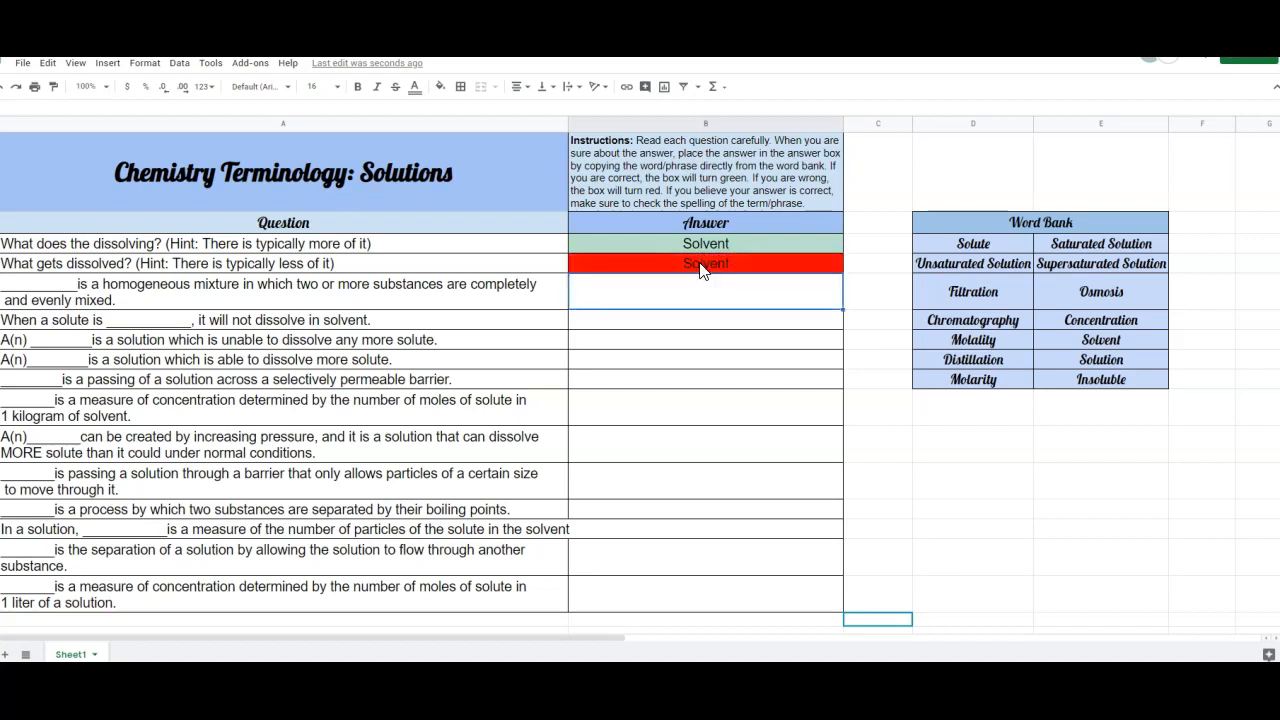
Correct the second answer to Solute so its cell shows the right-answer colour
click(704, 264)
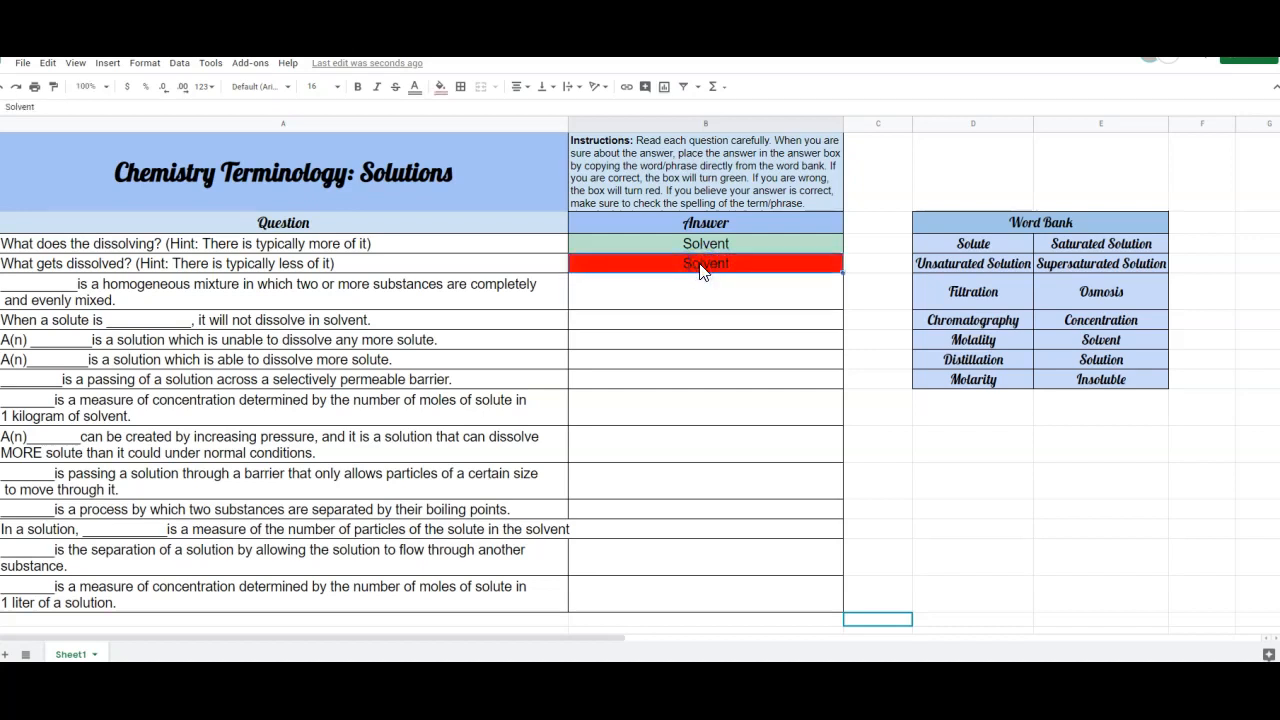
double_click(704, 264)
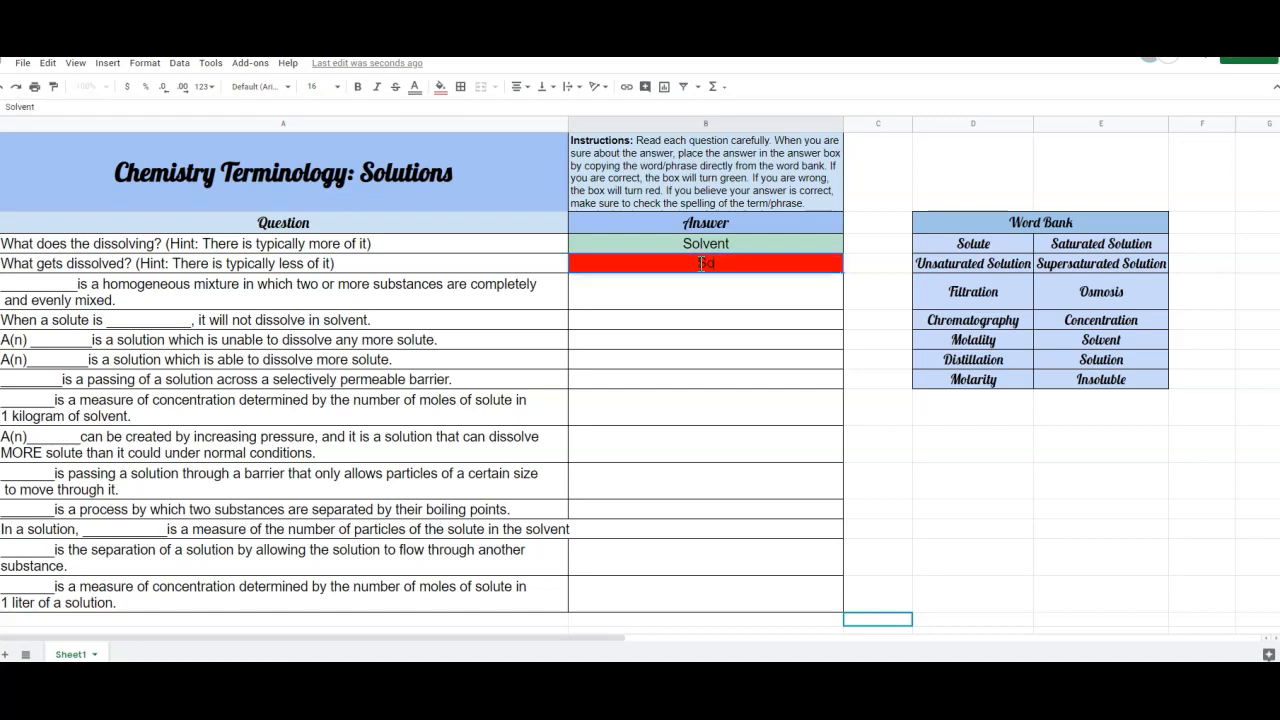
text(Solute)
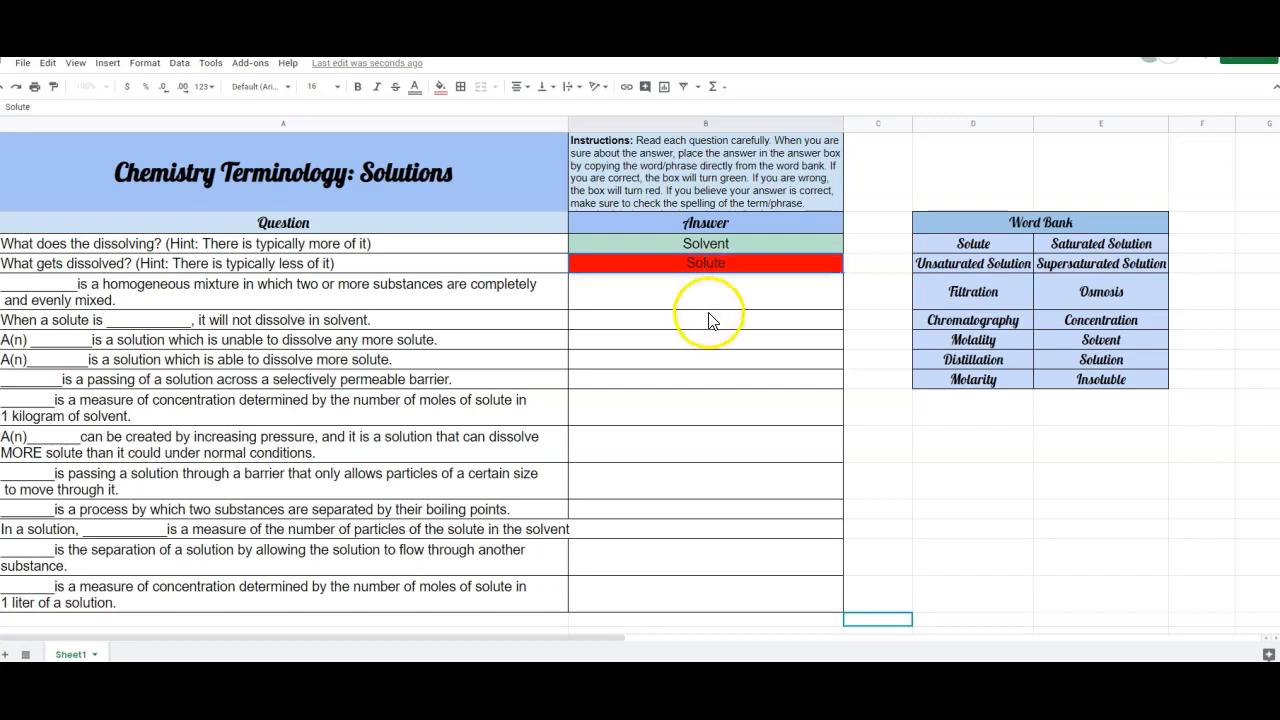
click(704, 320)
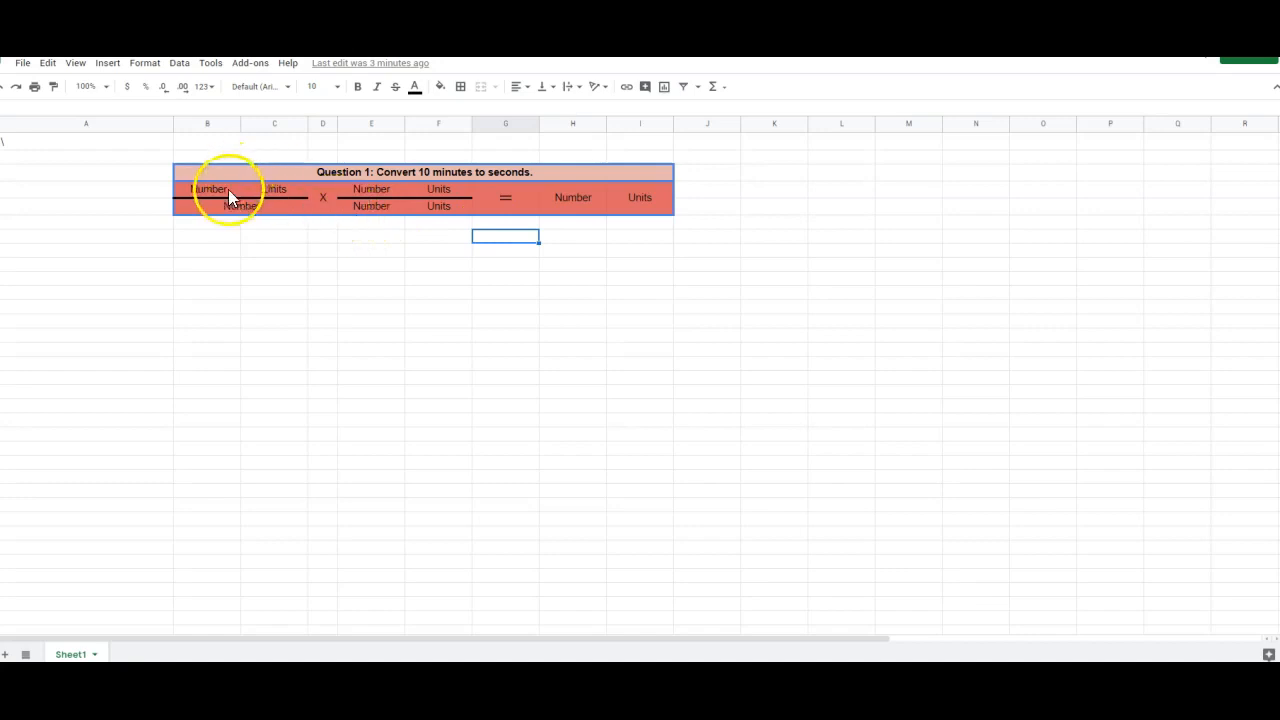
Fill the first fraction with 10 minutes on top and its bottom value, turning the cells green
click(208, 188)
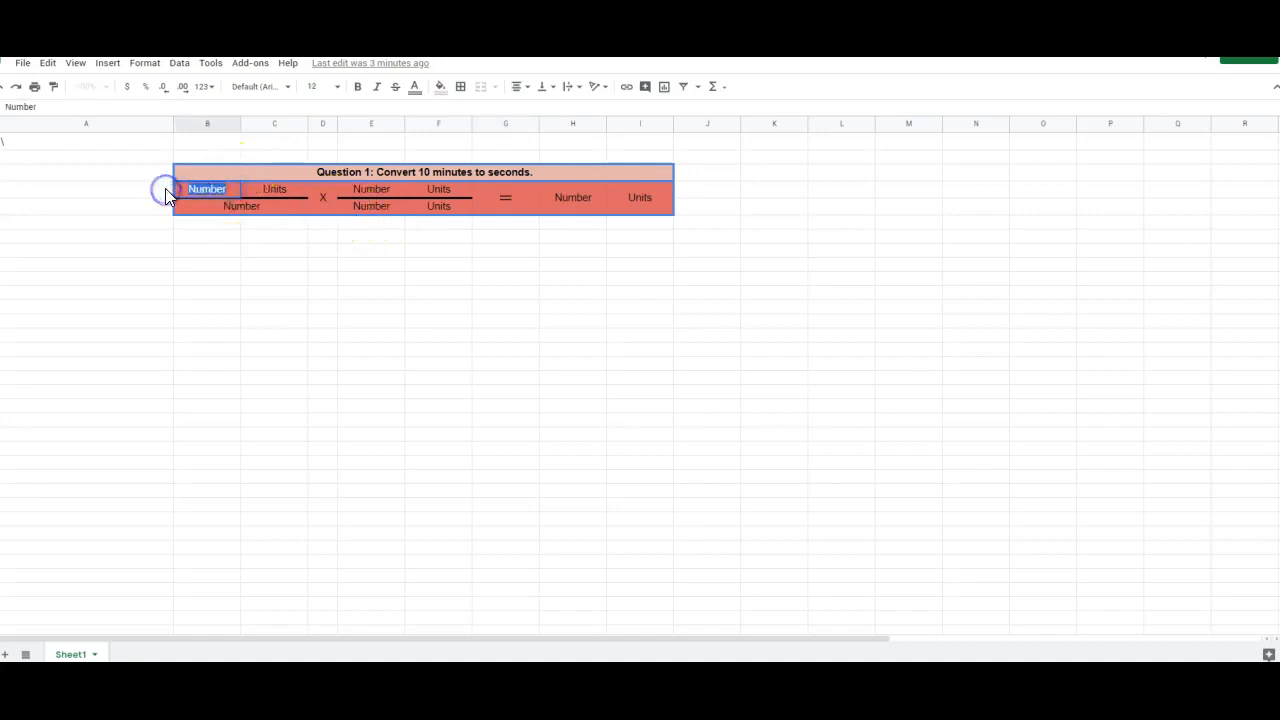
text(10)
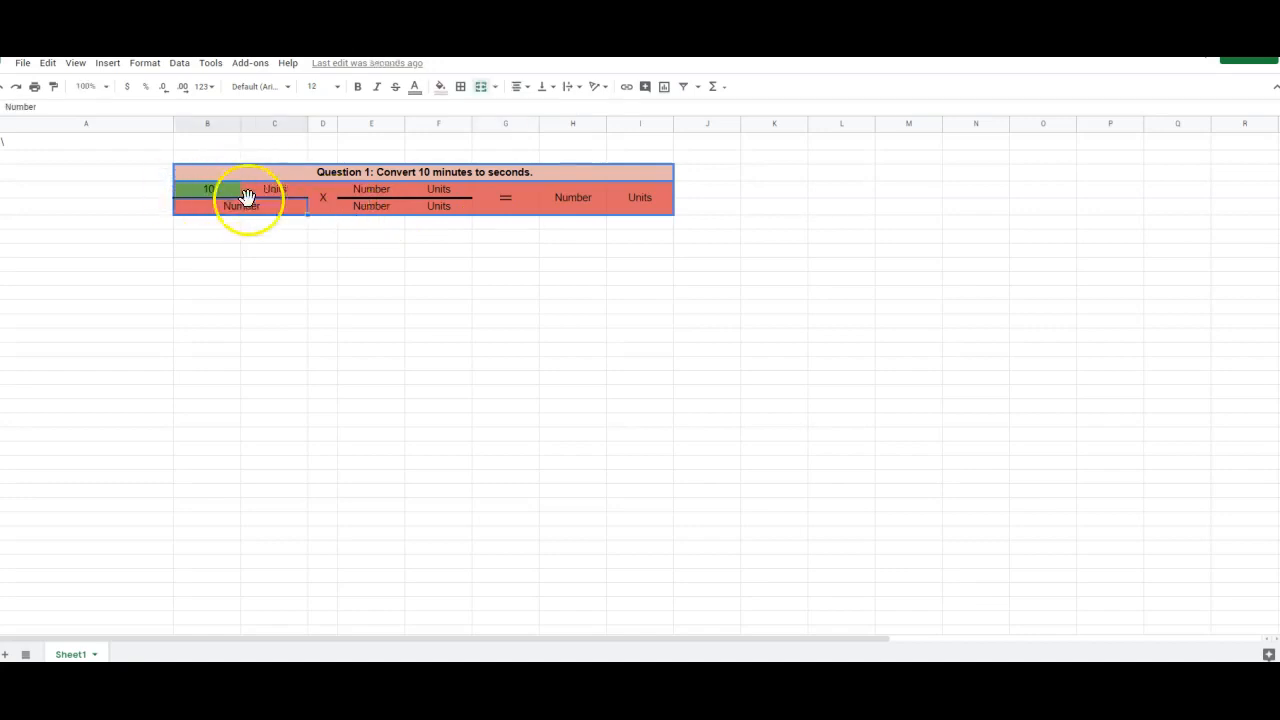
click(274, 188)
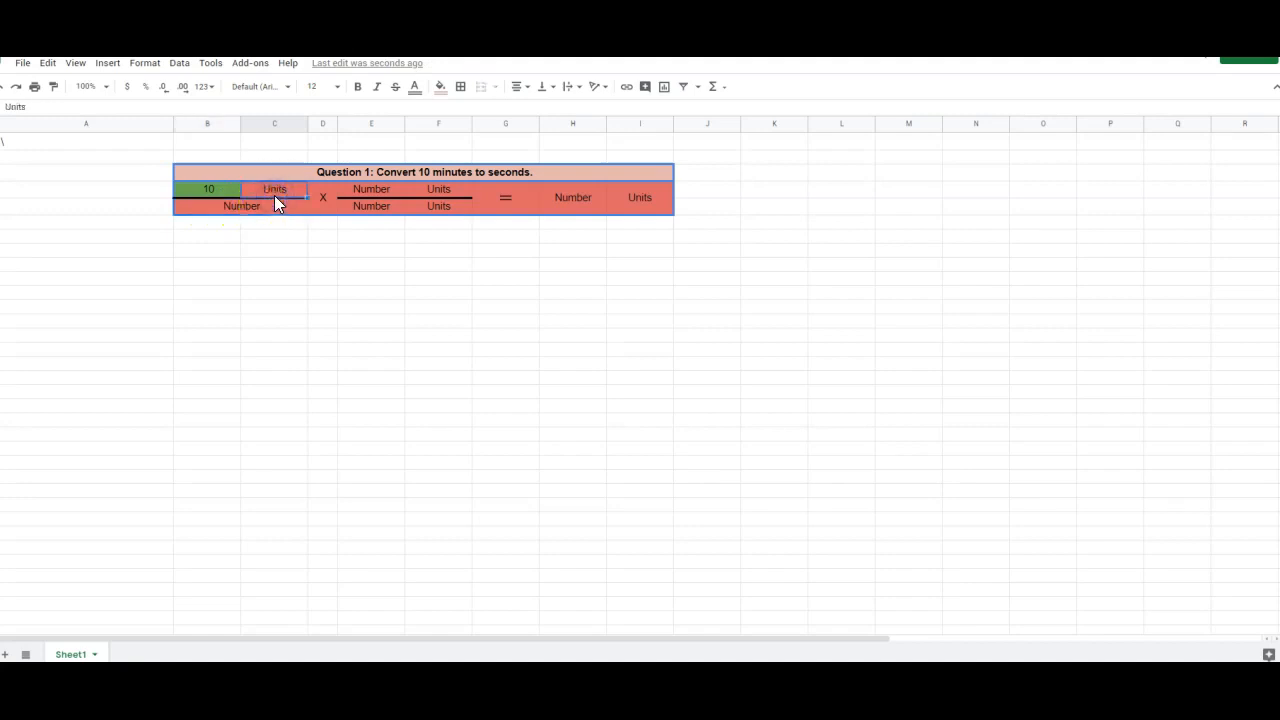
click(284, 190)
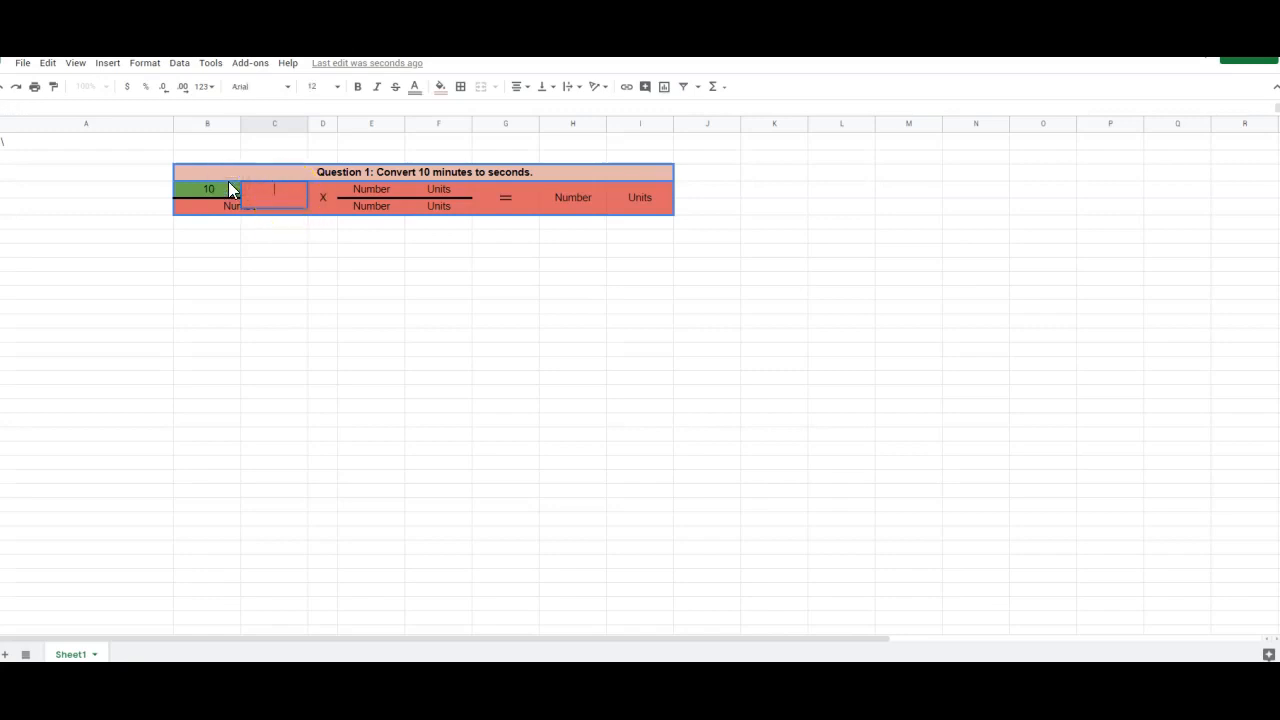
text(minutes)
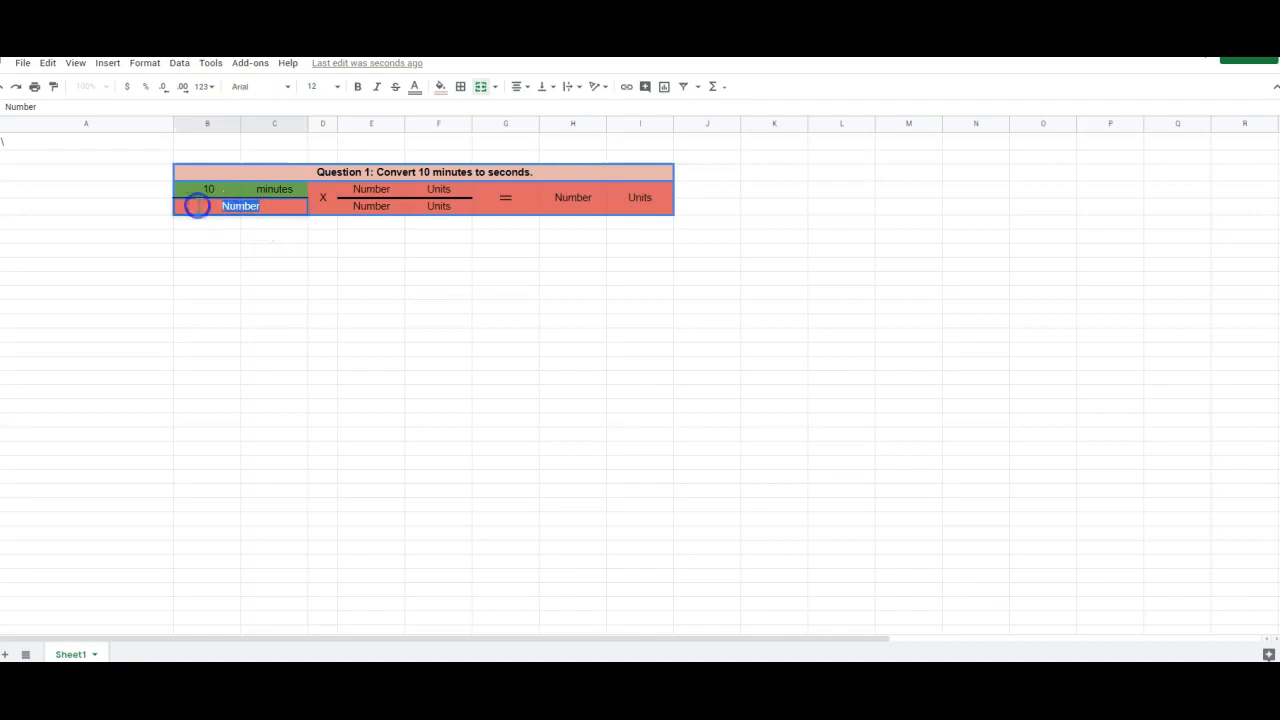
text(2)
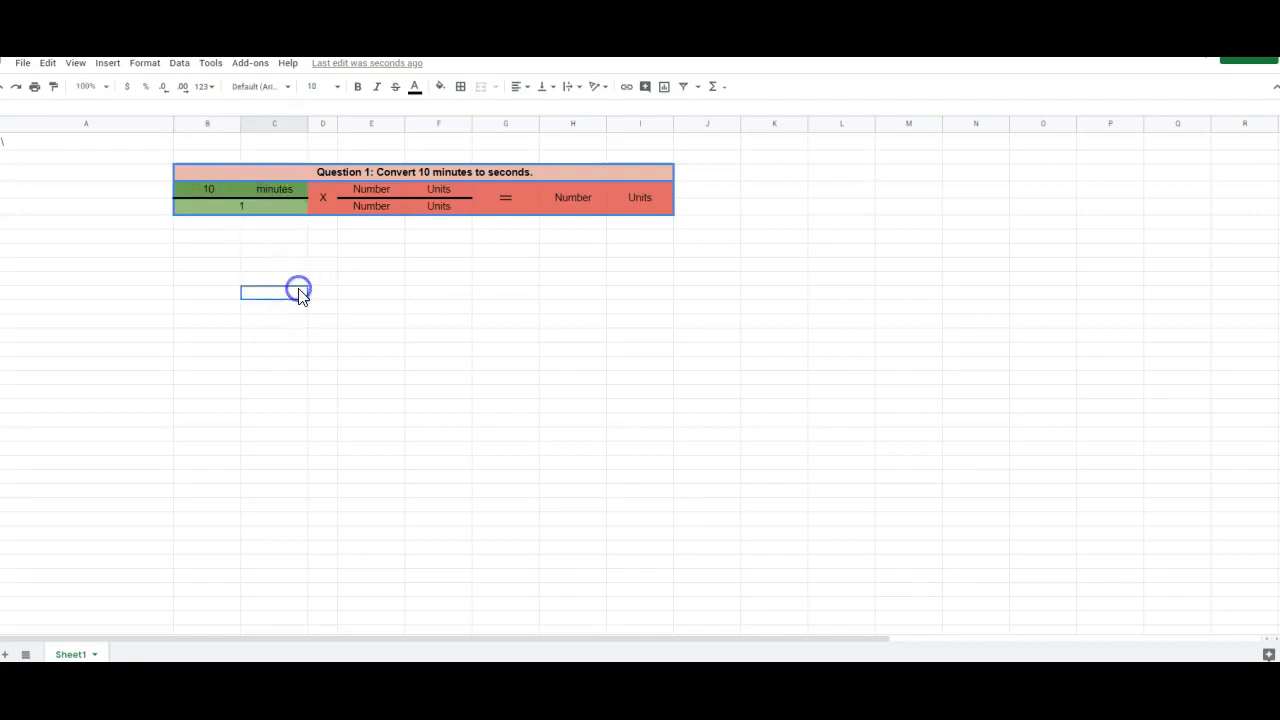
click(322, 198)
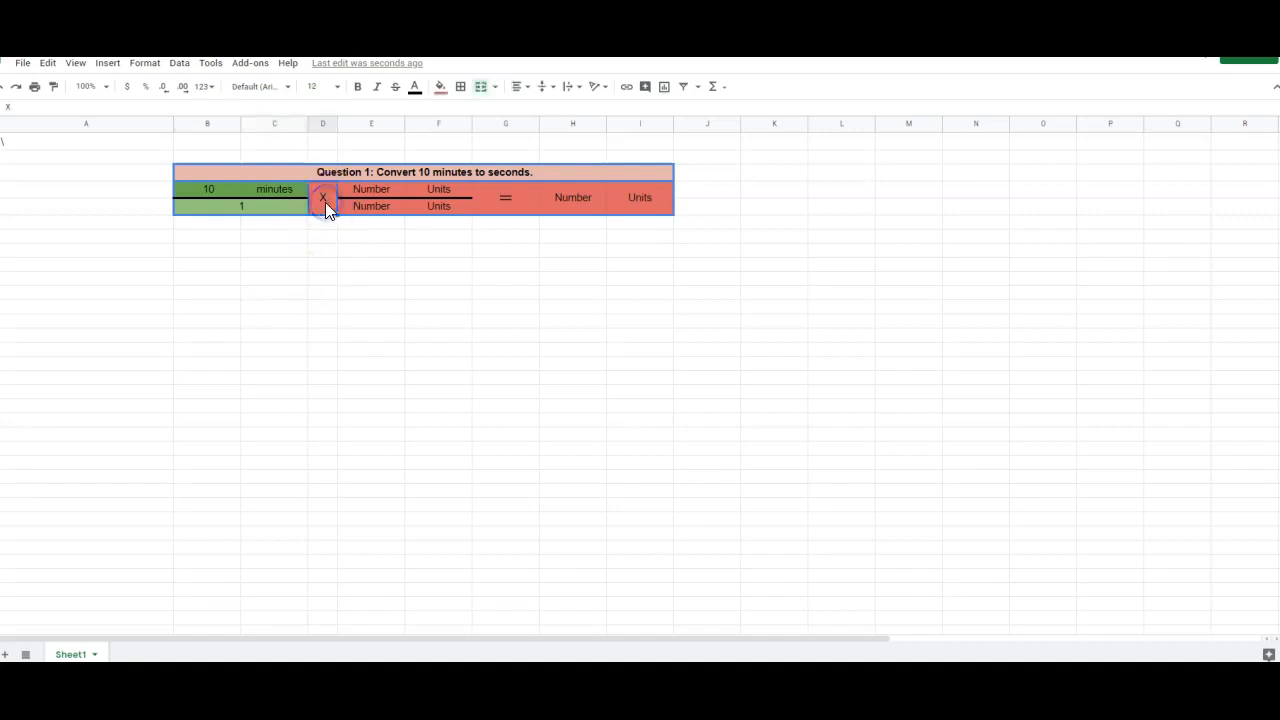
Fill the second fraction's top with seconds and move to its bottom Units cell
click(370, 188)
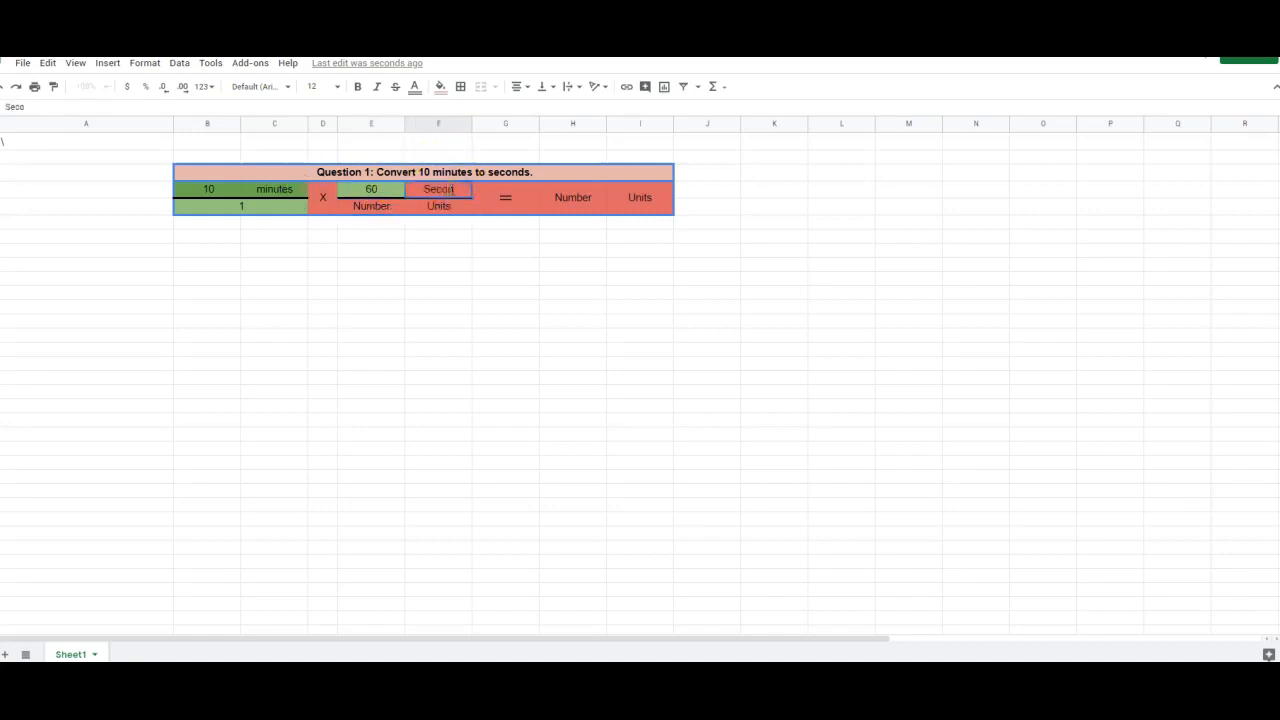
click(438, 206)
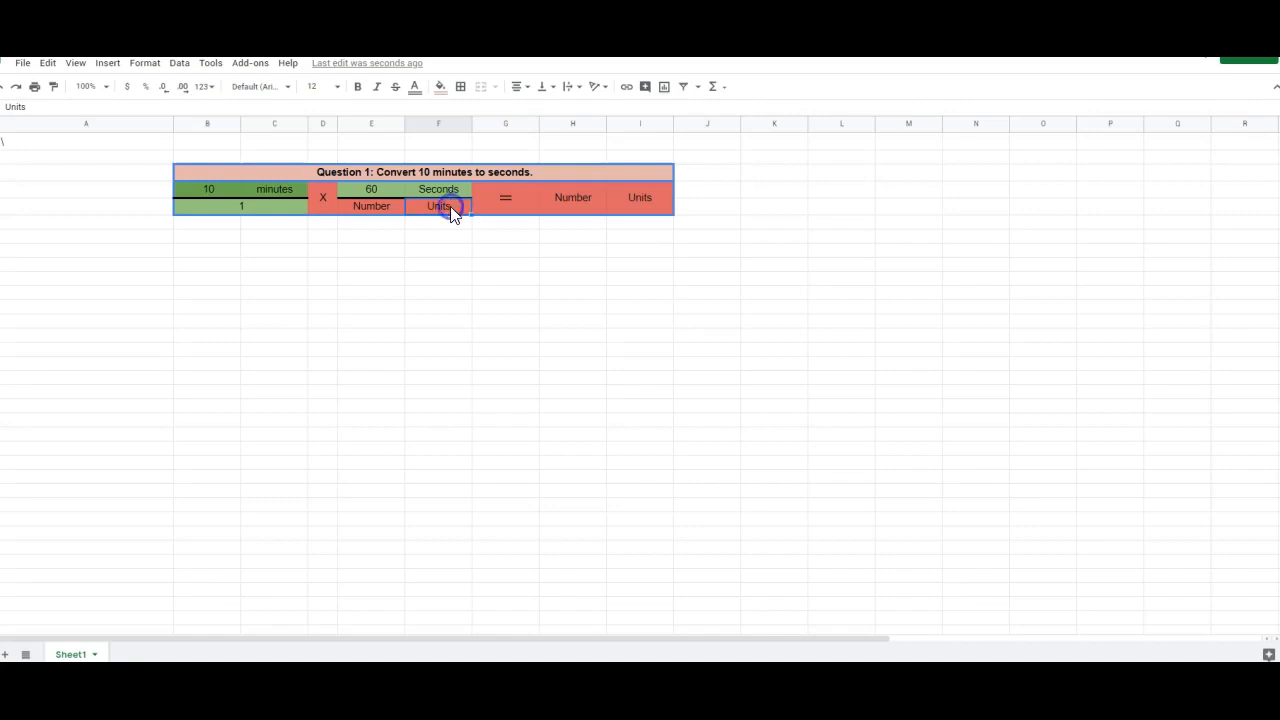
text(seconds)
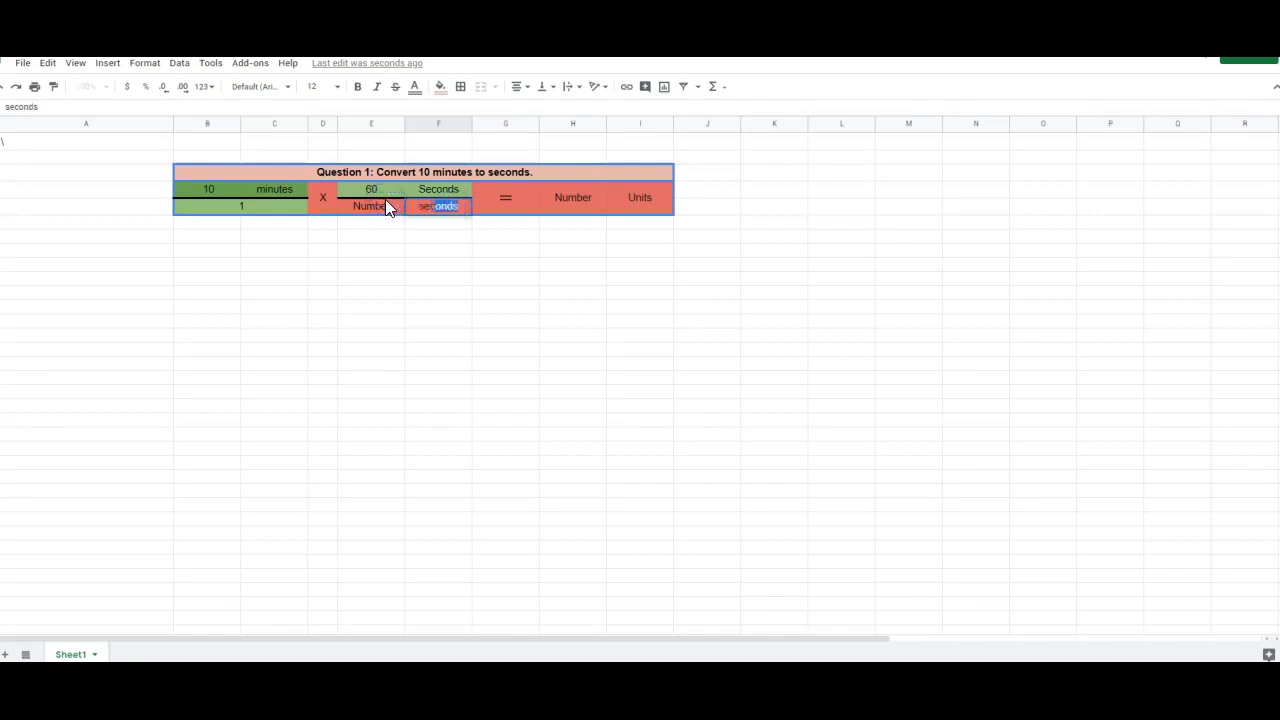
click(436, 266)
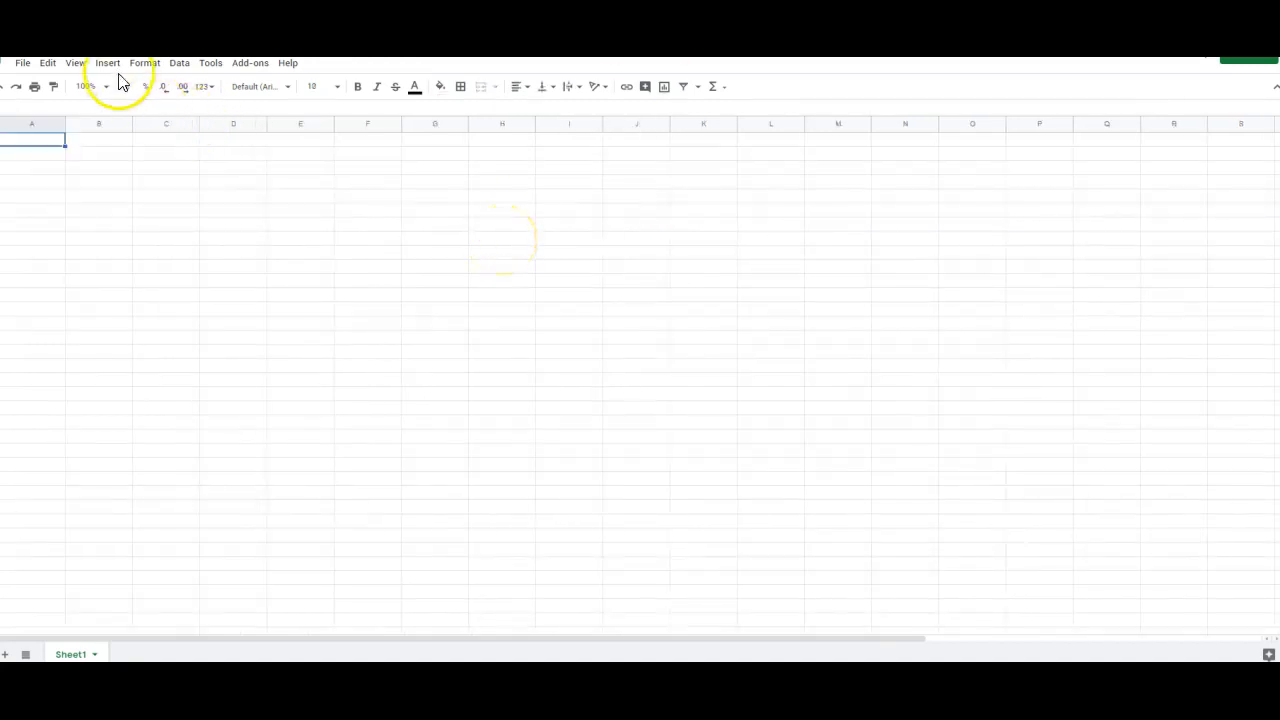
Enter the prompt 'Type in your question' in cell A1 of the blank sheet
text(Tyoe)
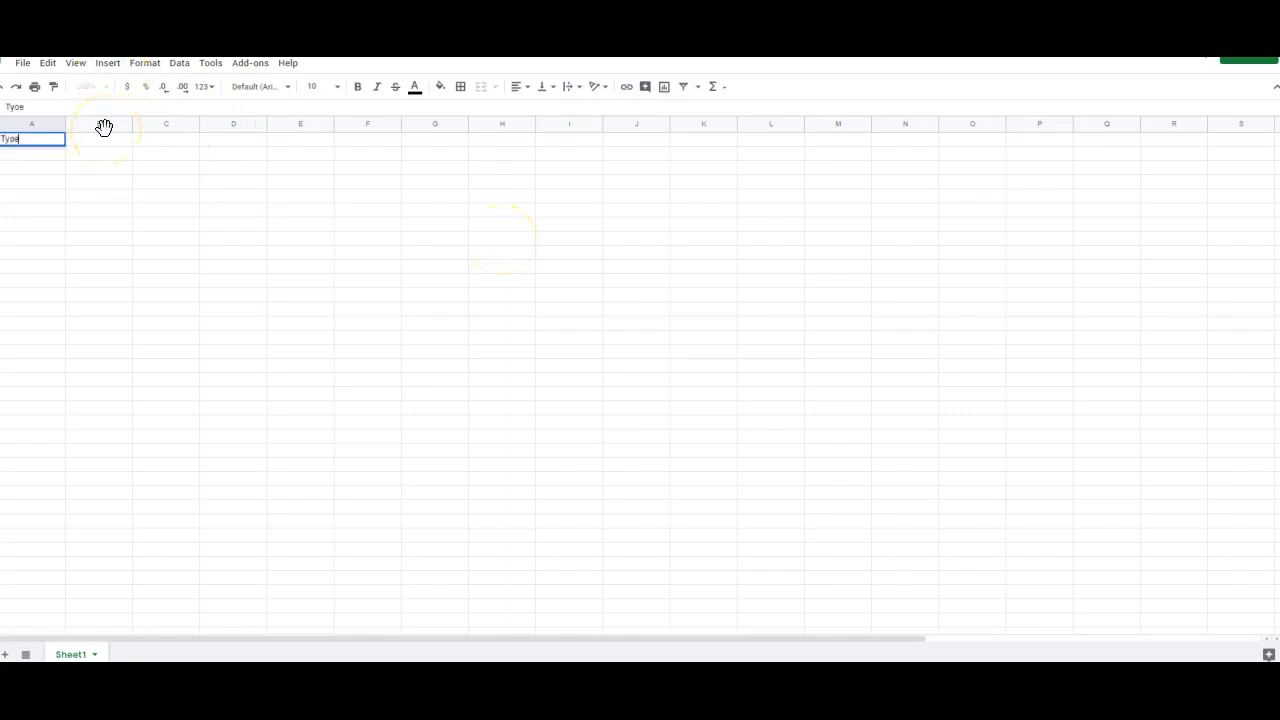
text(Type in your question)
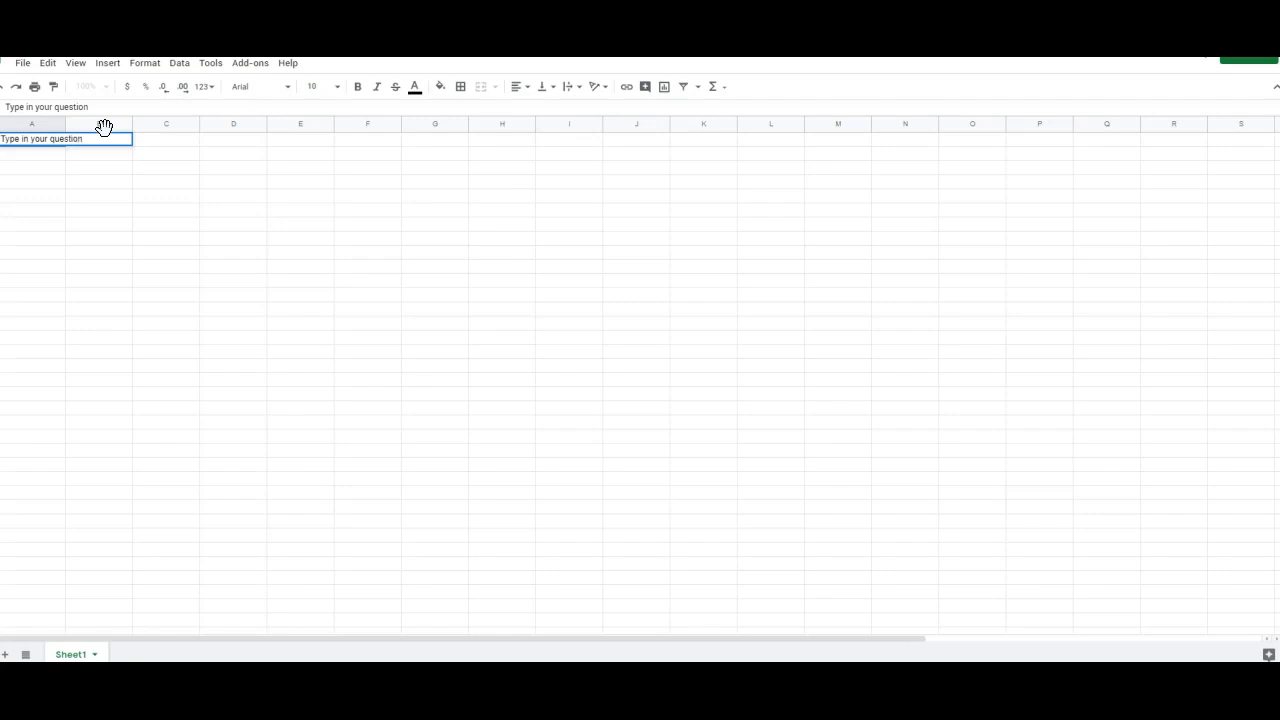
click(144, 62)
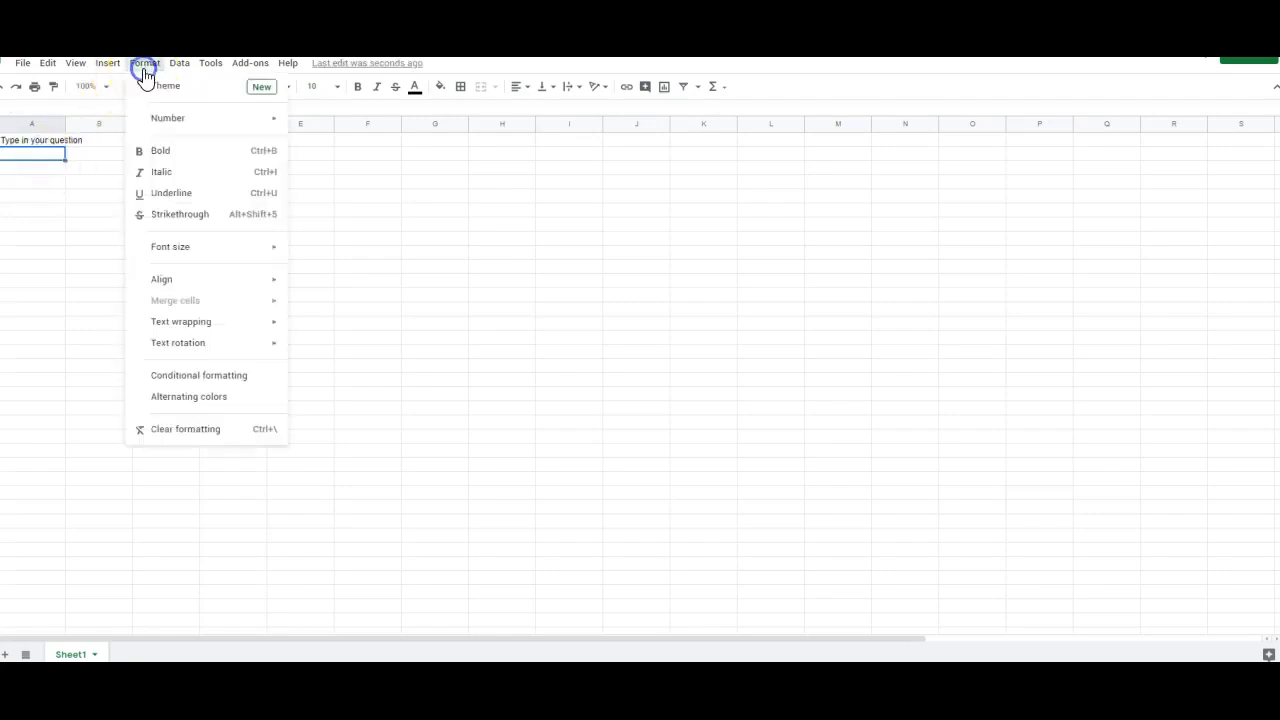
Create a conditional rule on A2: text contains Love gets a yellow fill, then save it
click(198, 376)
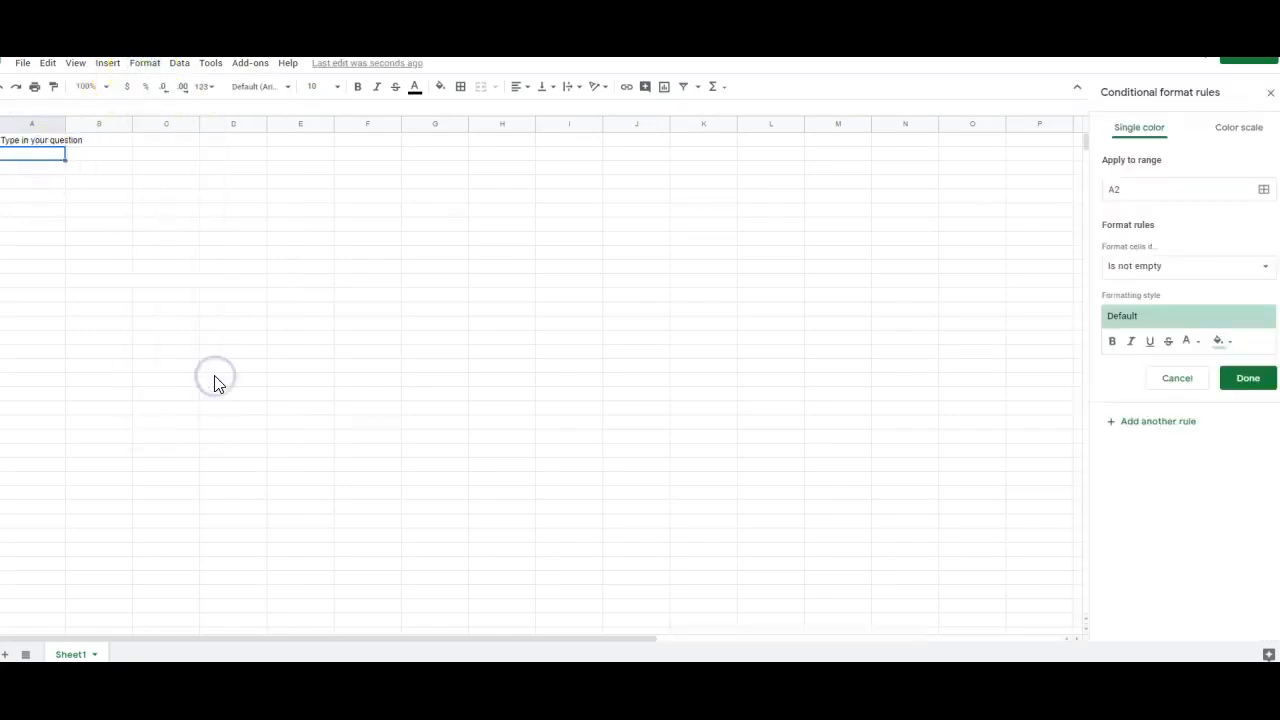
mouse_move(922, 130)
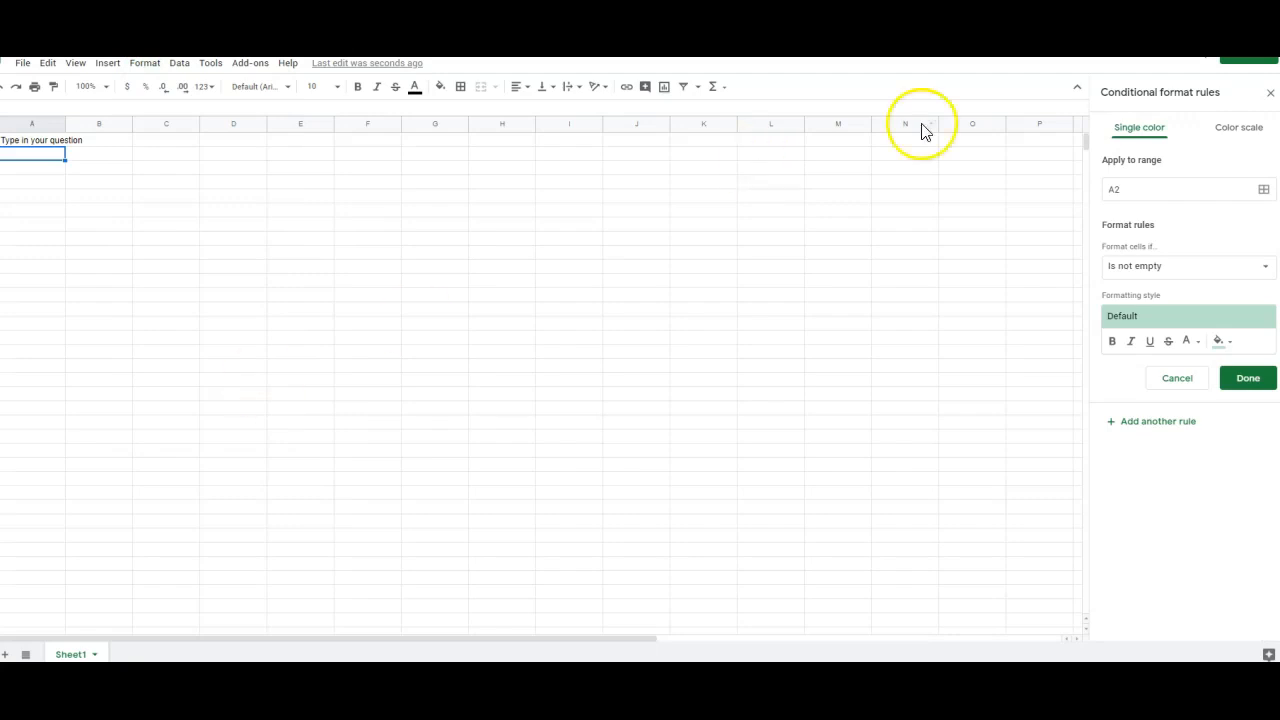
mouse_move(90, 144)
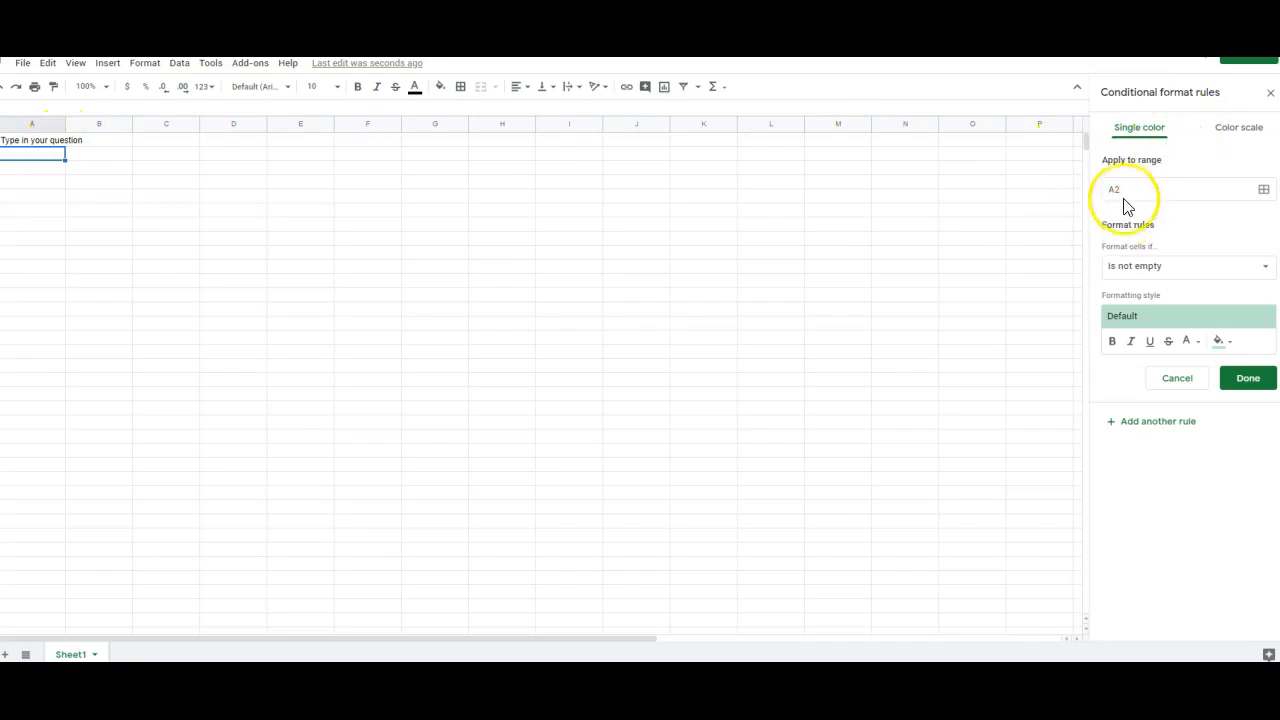
click(1184, 264)
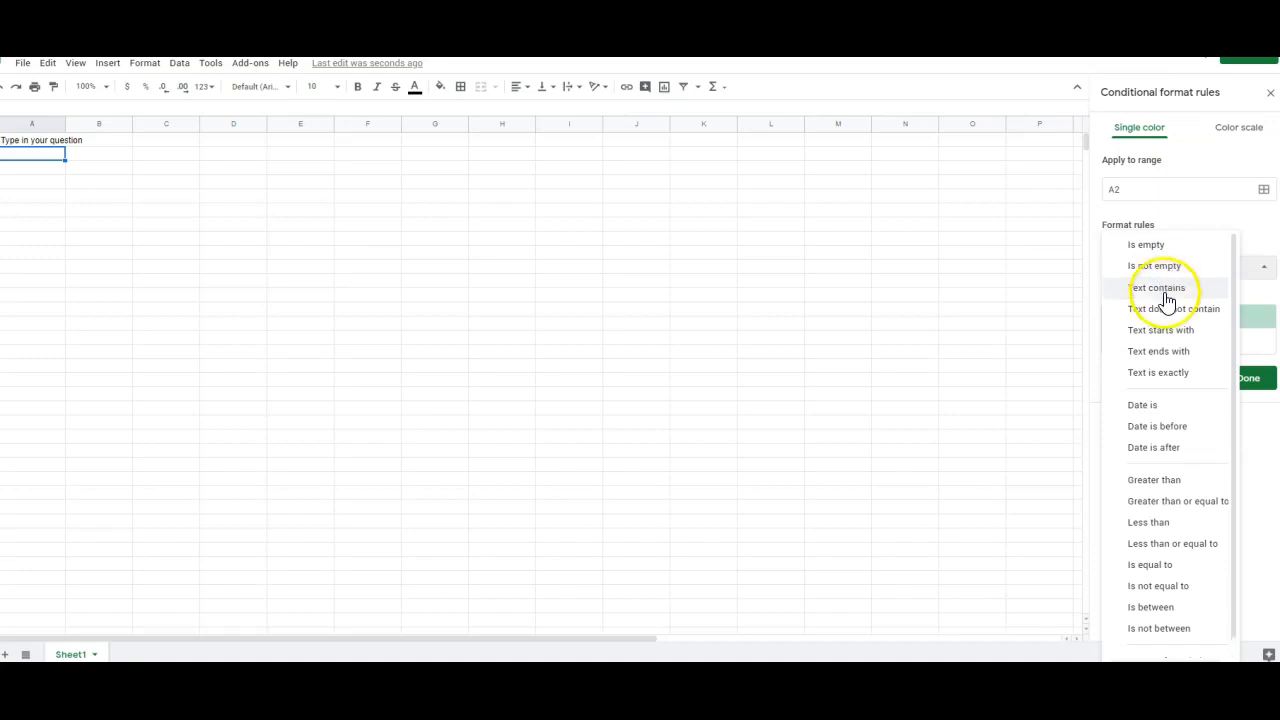
click(1156, 288)
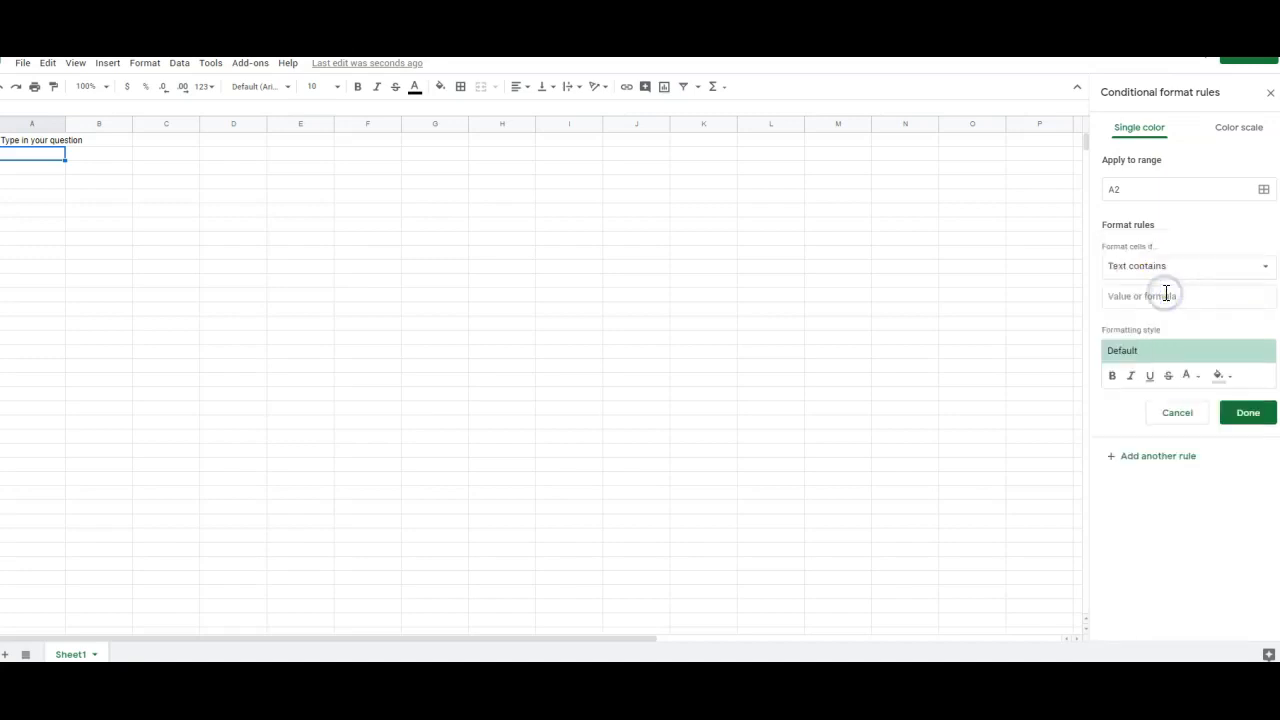
click(1188, 296)
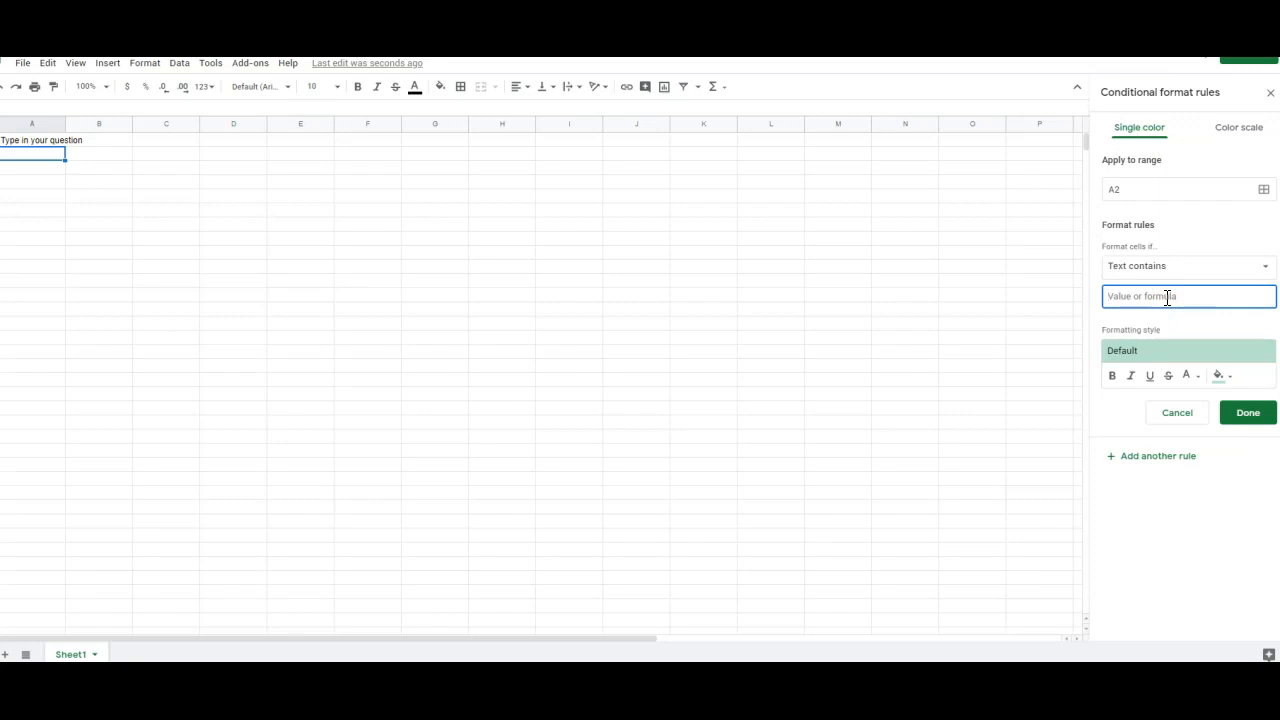
text(Love)
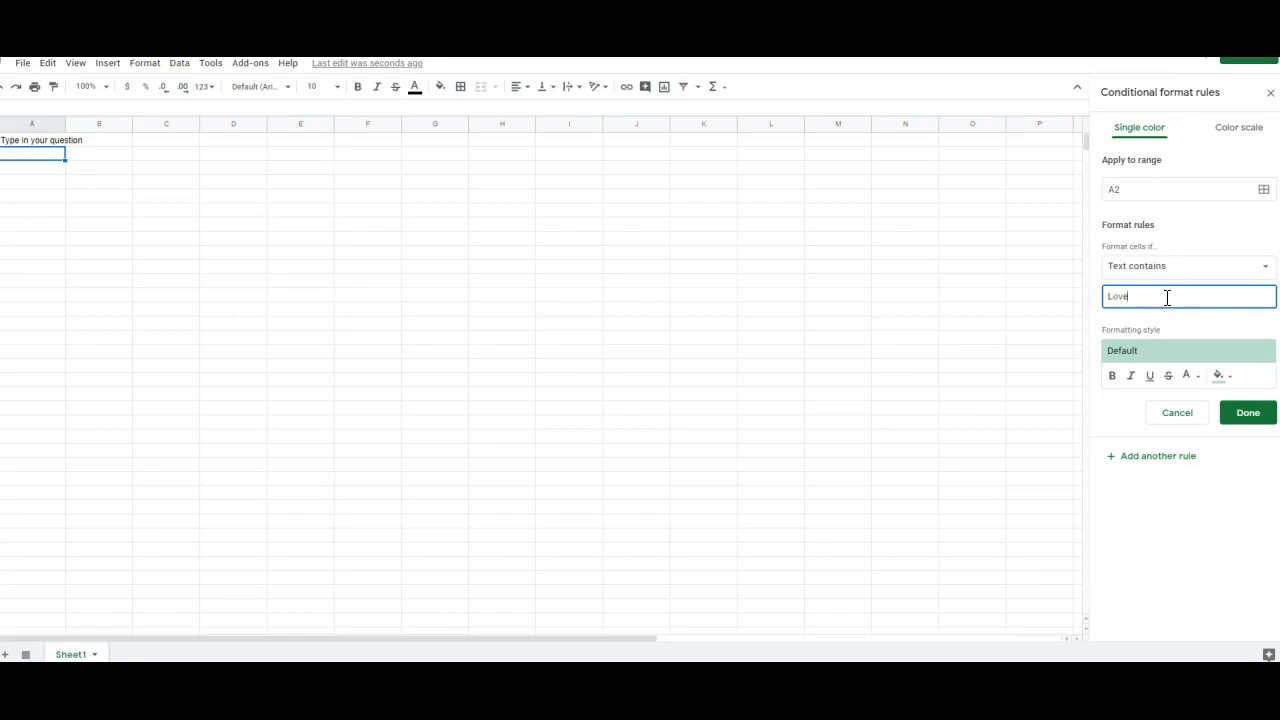
click(1224, 376)
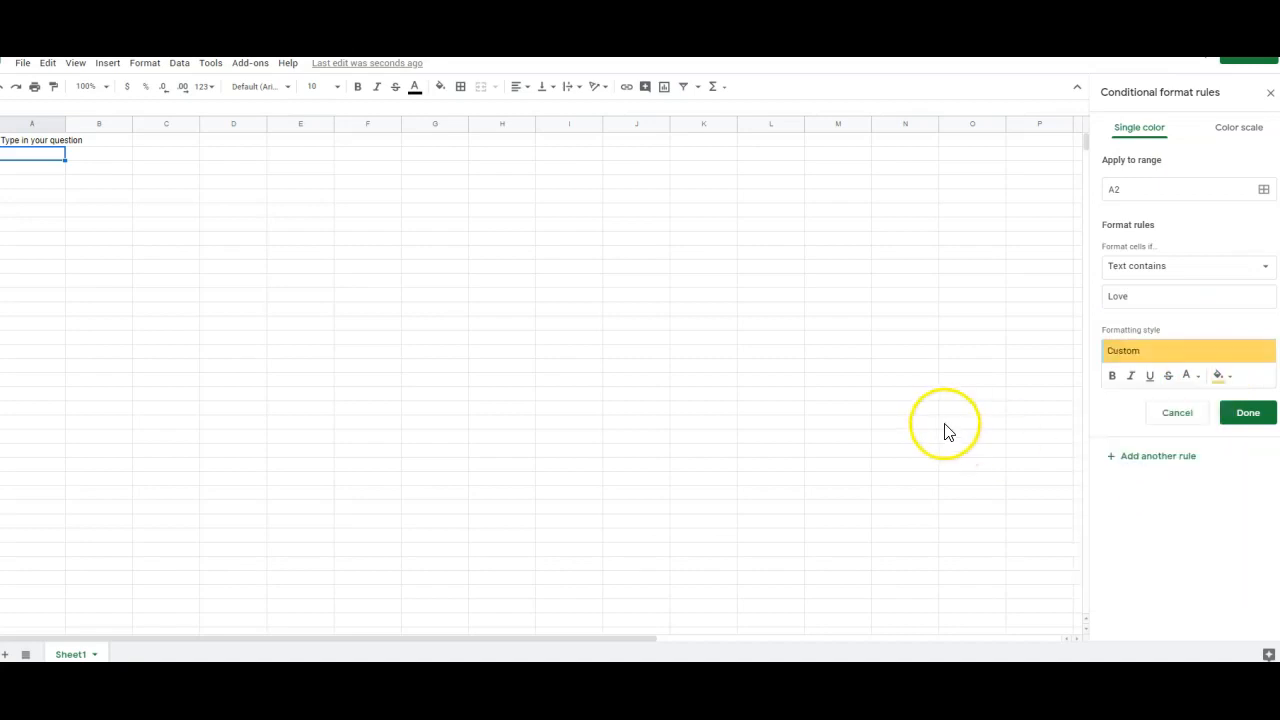
click(1248, 412)
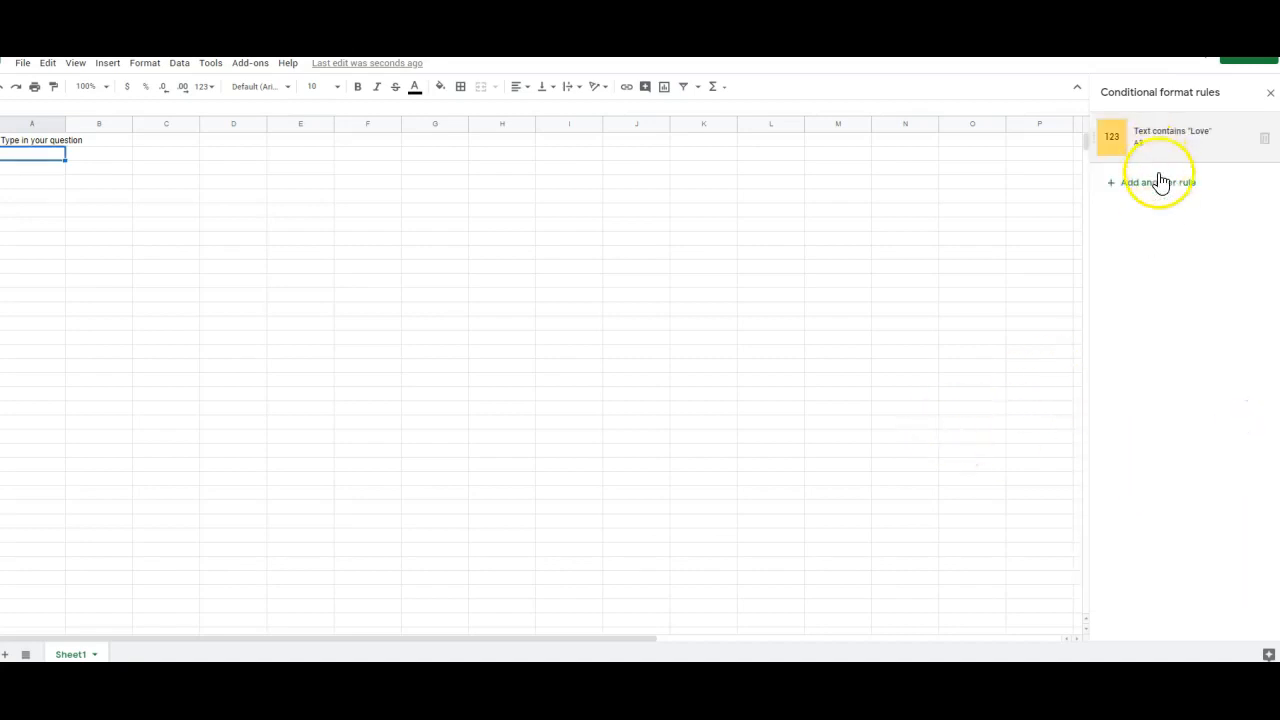
Add a second A2 rule: text does not contain Love gets a magenta fill
click(1156, 182)
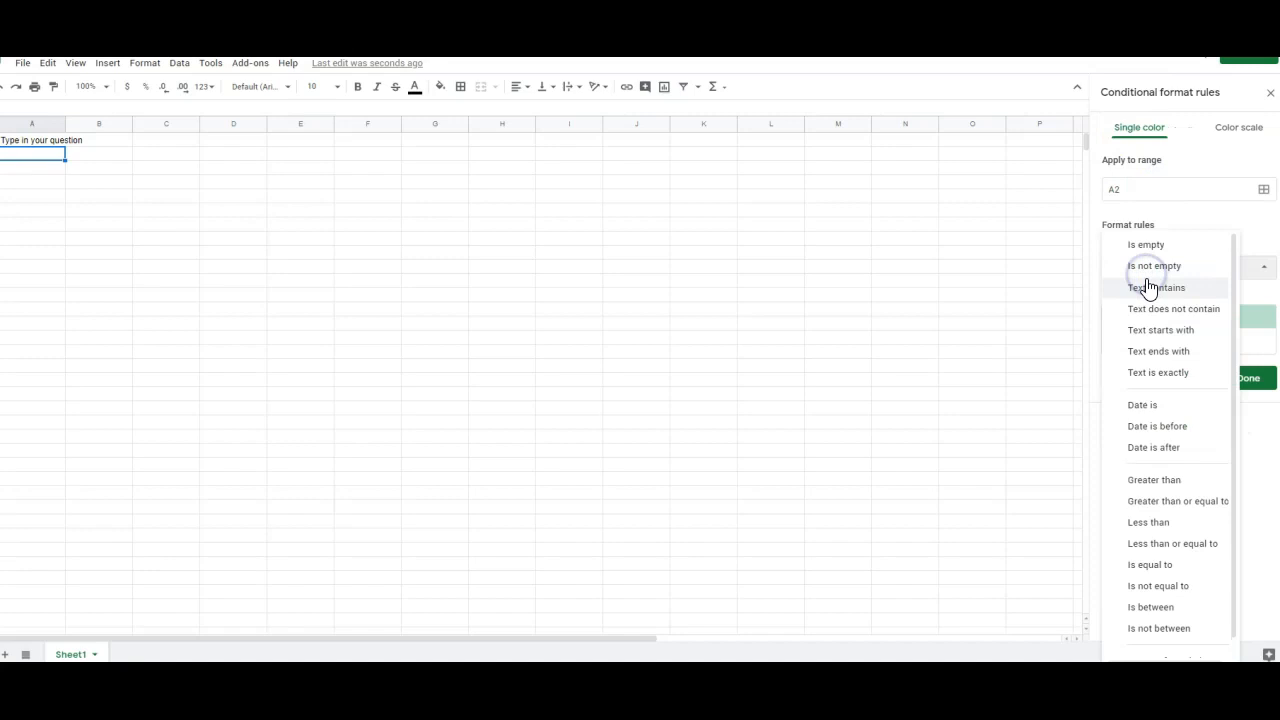
click(1174, 308)
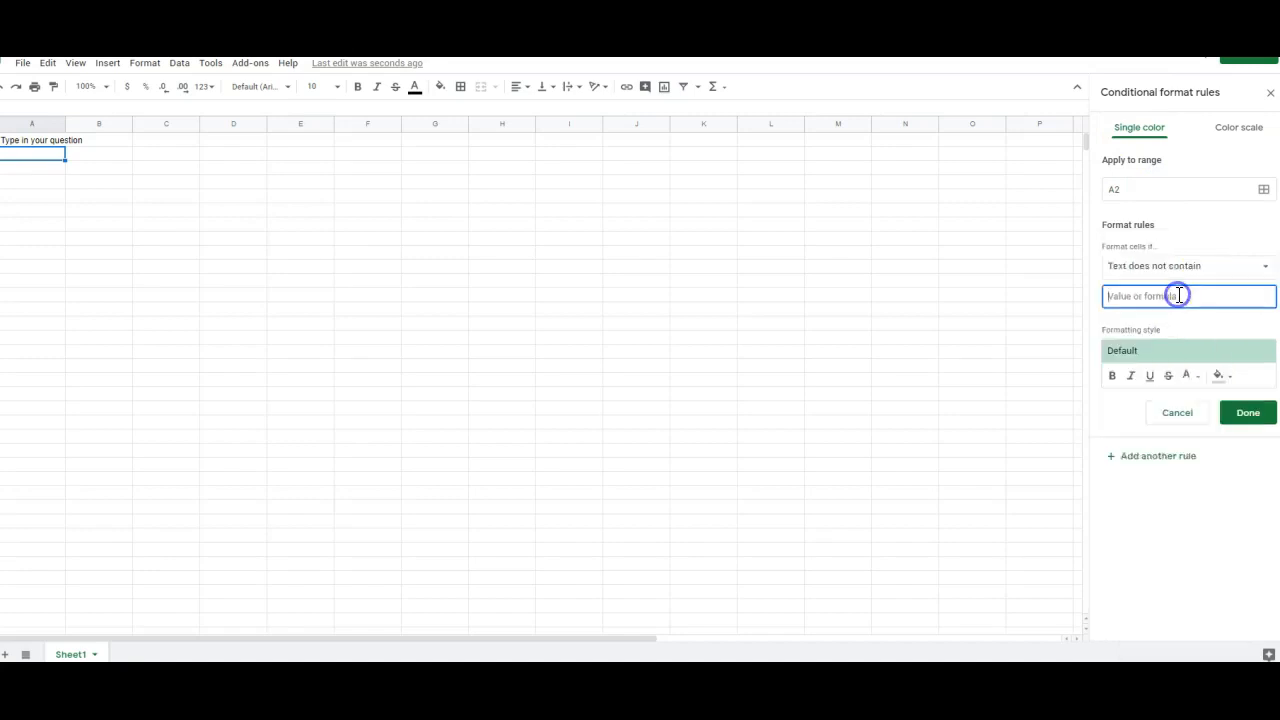
click(1216, 376)
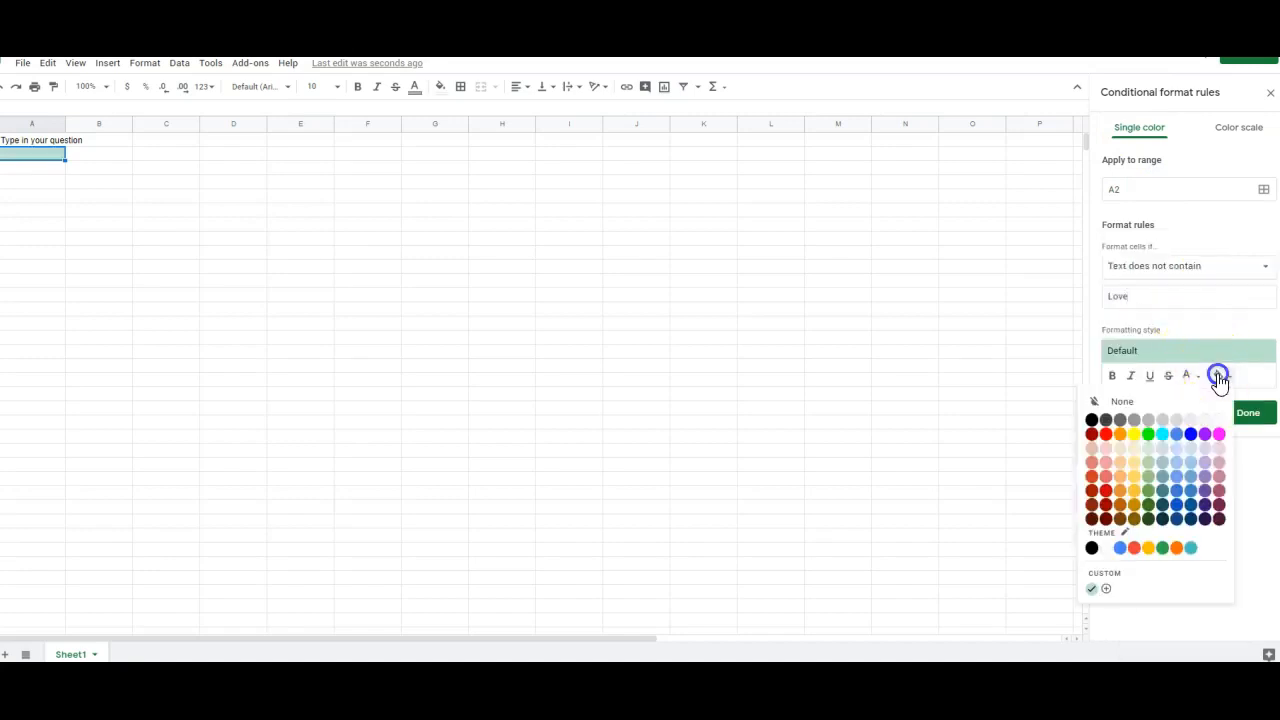
click(1220, 434)
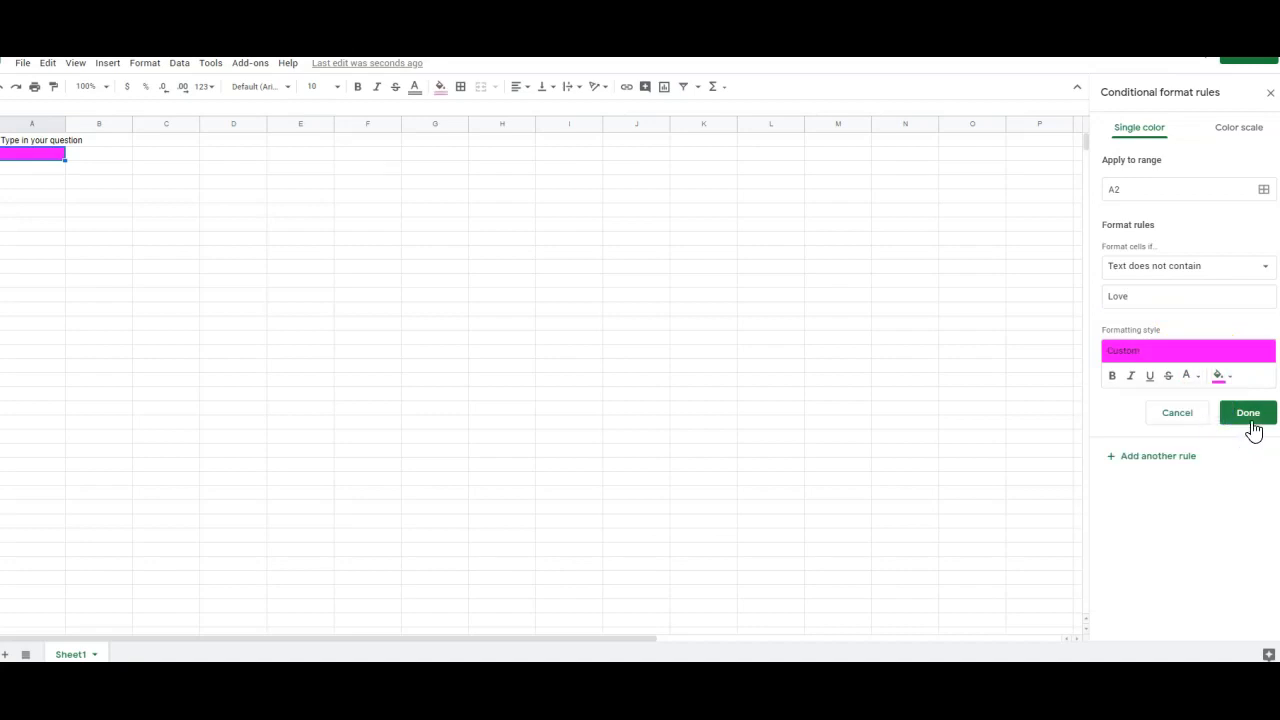
click(1242, 412)
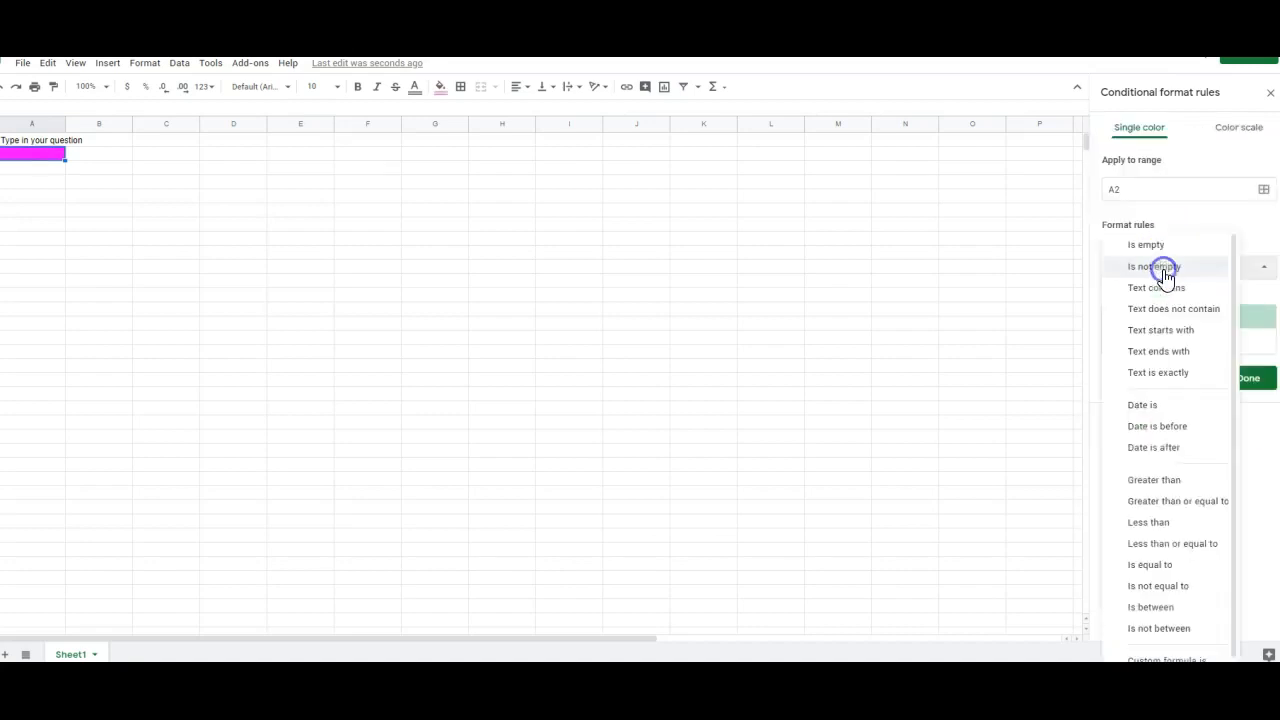
Add a third A2 rule styling the cell when it is empty, choosing its fill colour
click(1144, 244)
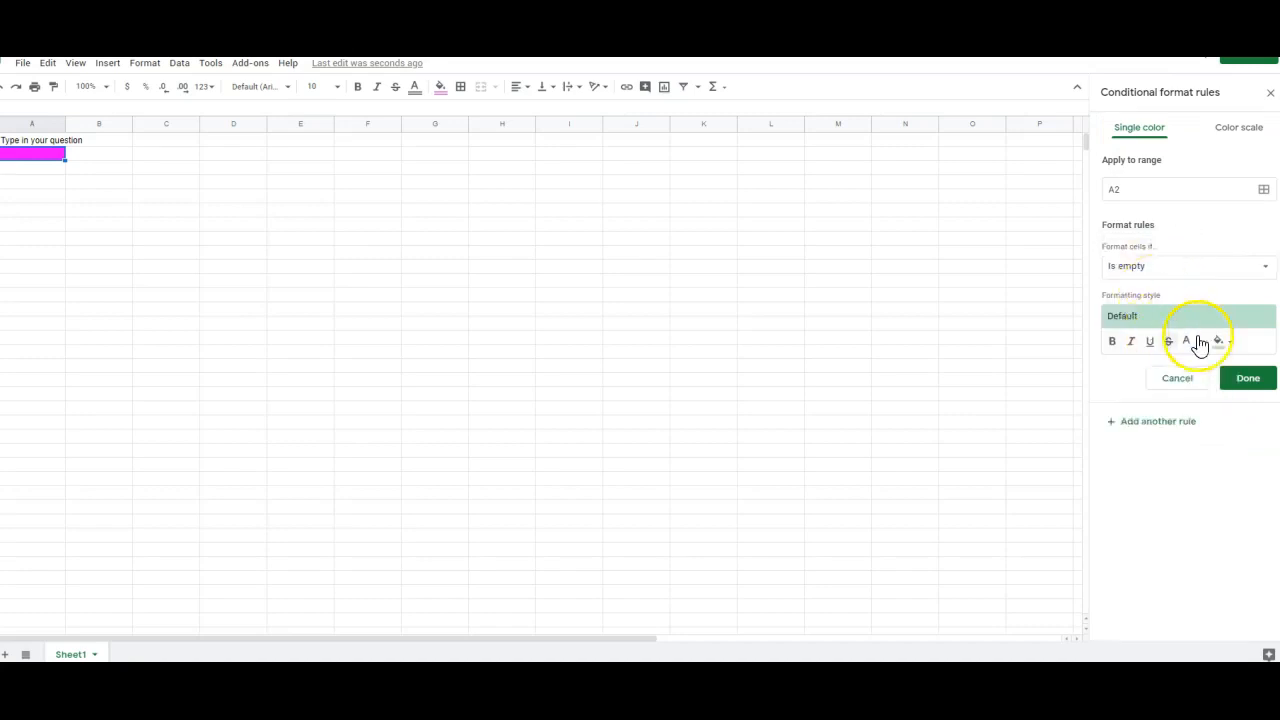
click(1218, 340)
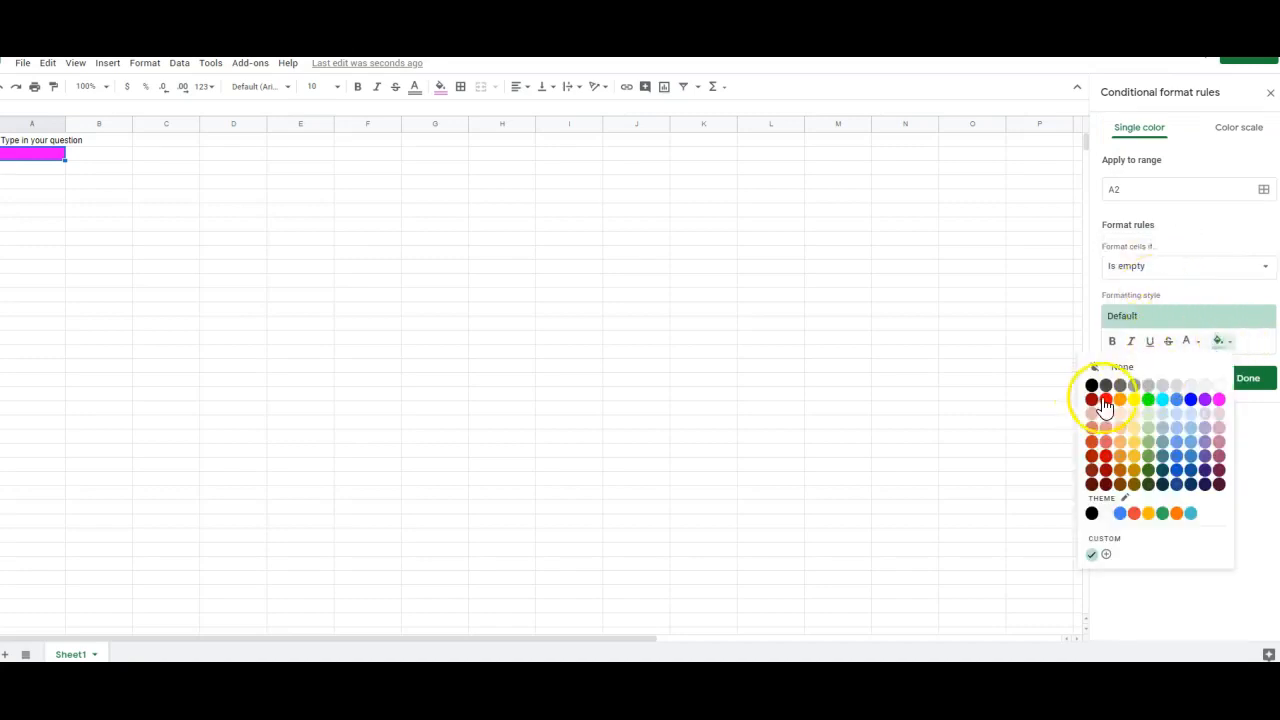
right_click(904, 352)
text(Love)
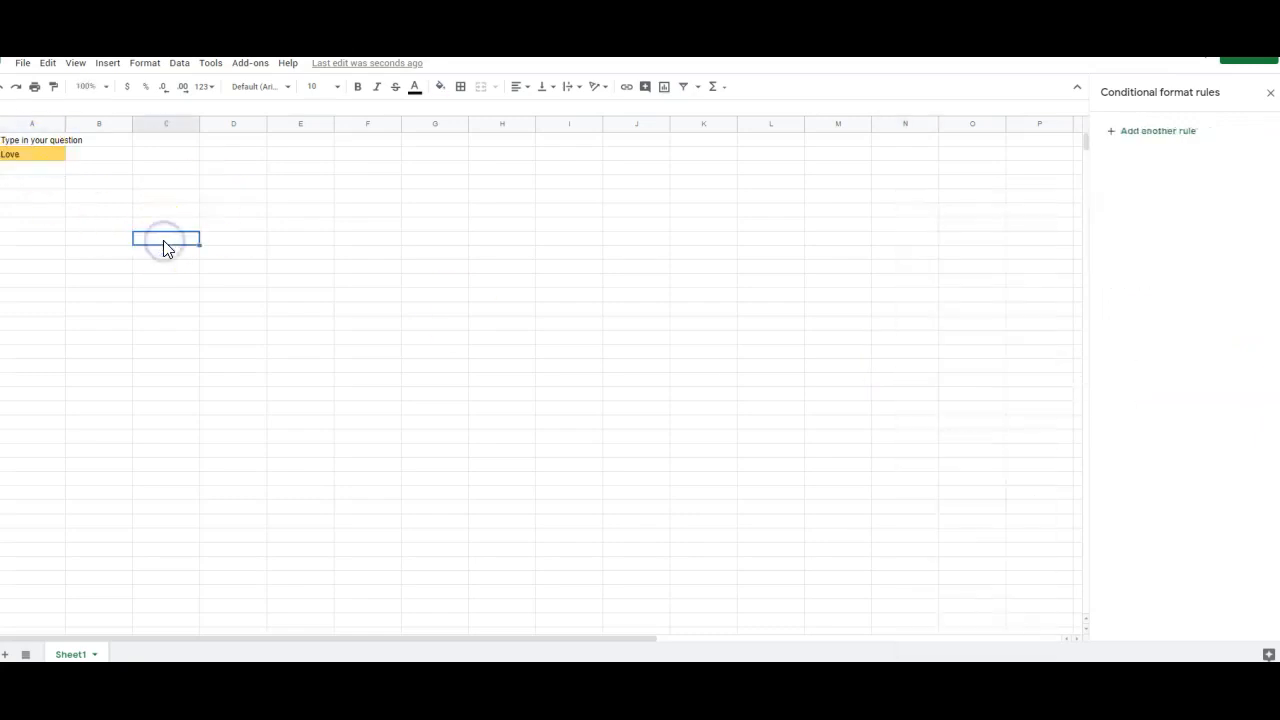
mouse_move(368, 180)
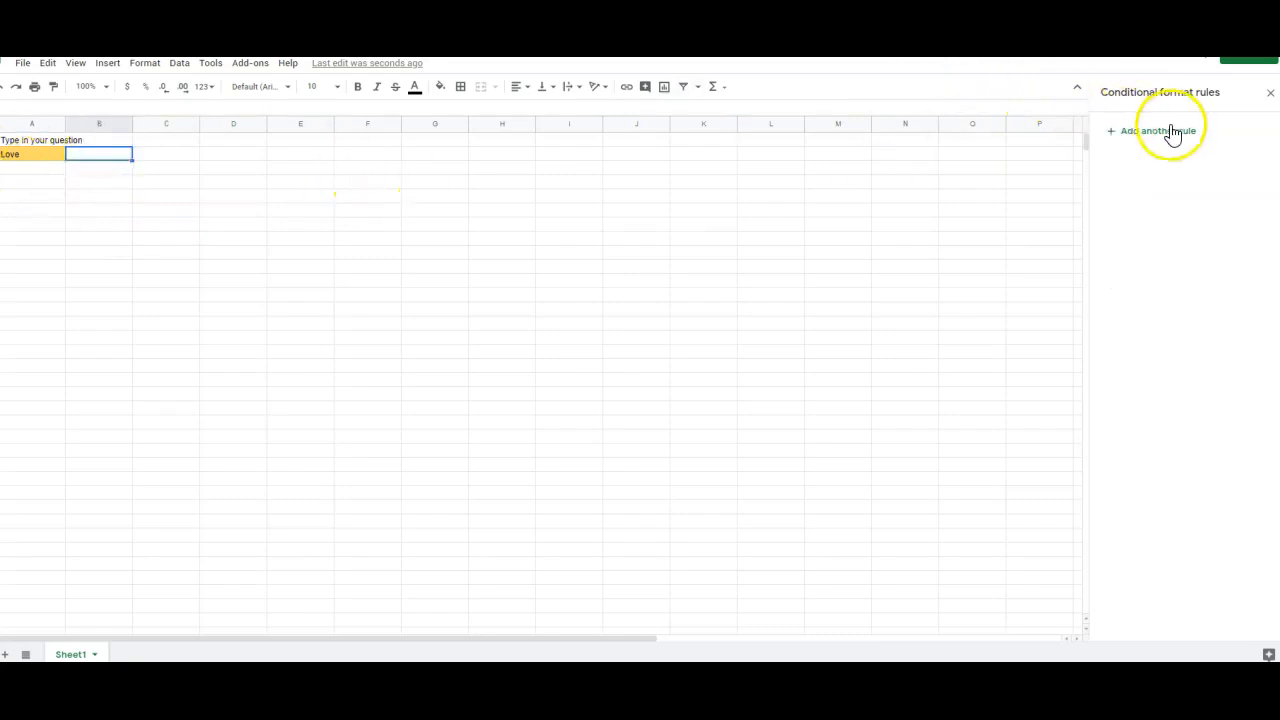
Create a colour-scale rule on B2 with Minpoint Number 0 and Maxpoint Number 10 and save it
click(1228, 128)
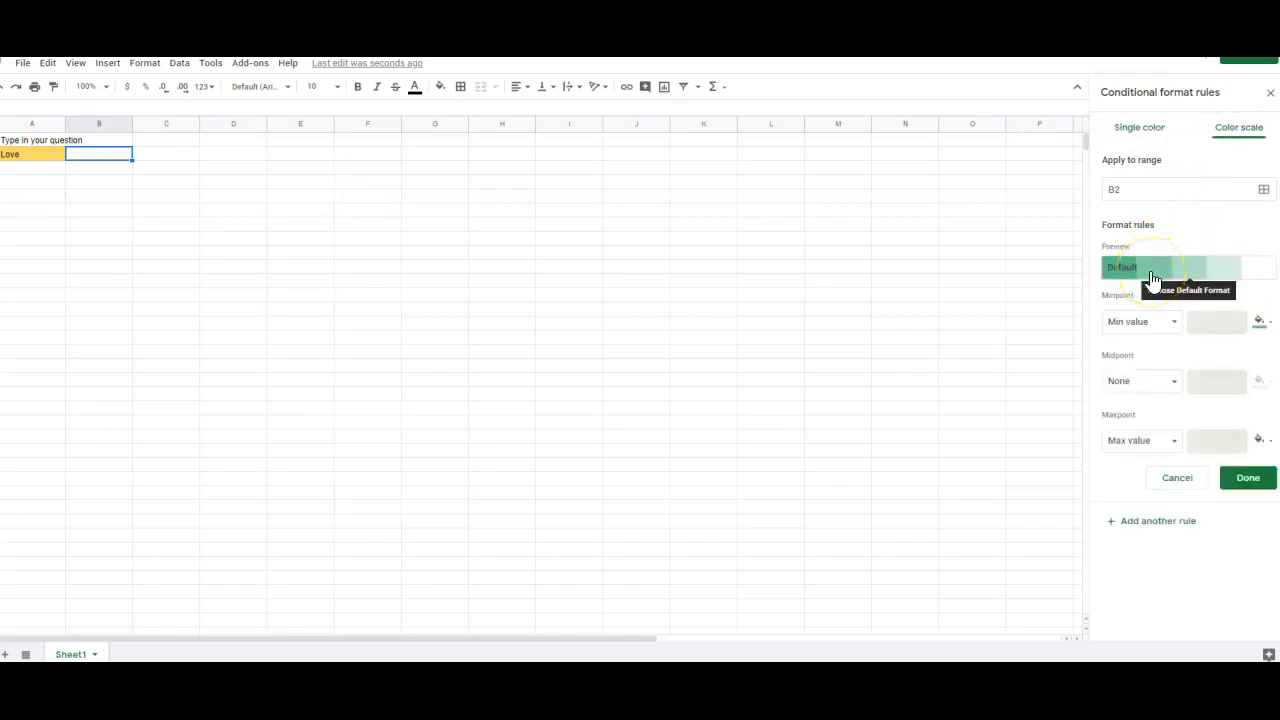
click(1136, 320)
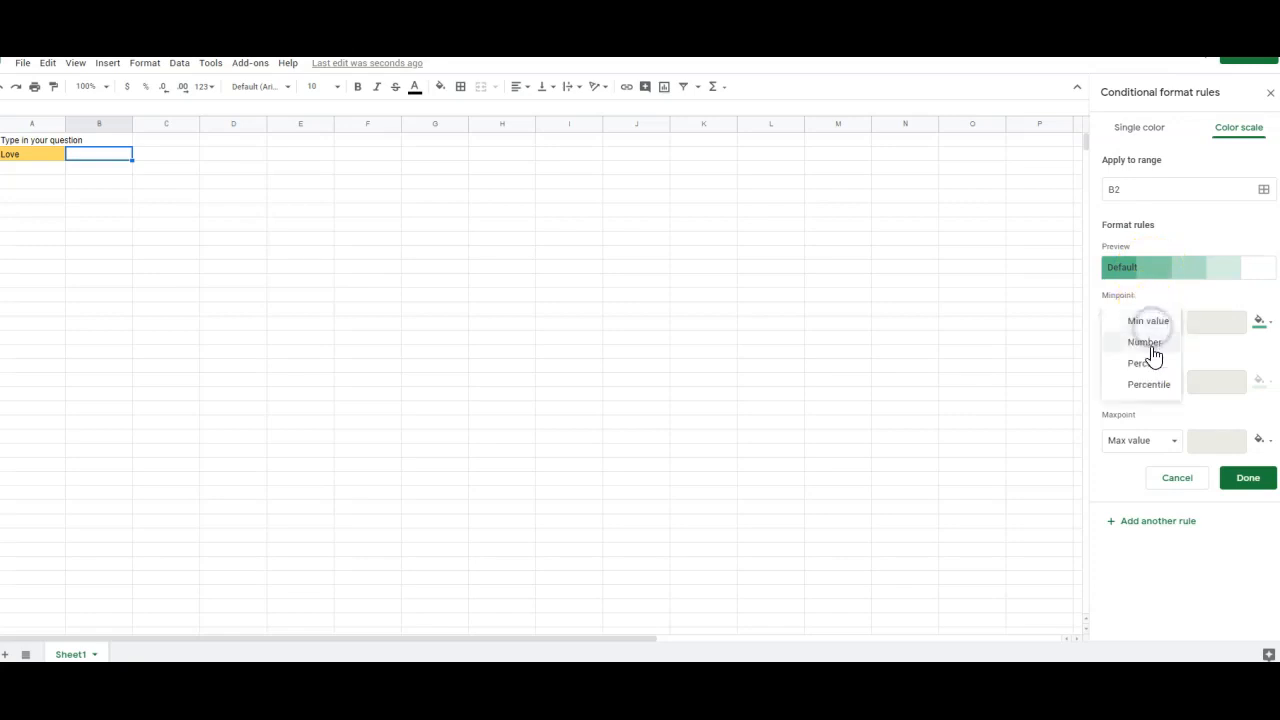
click(1144, 342)
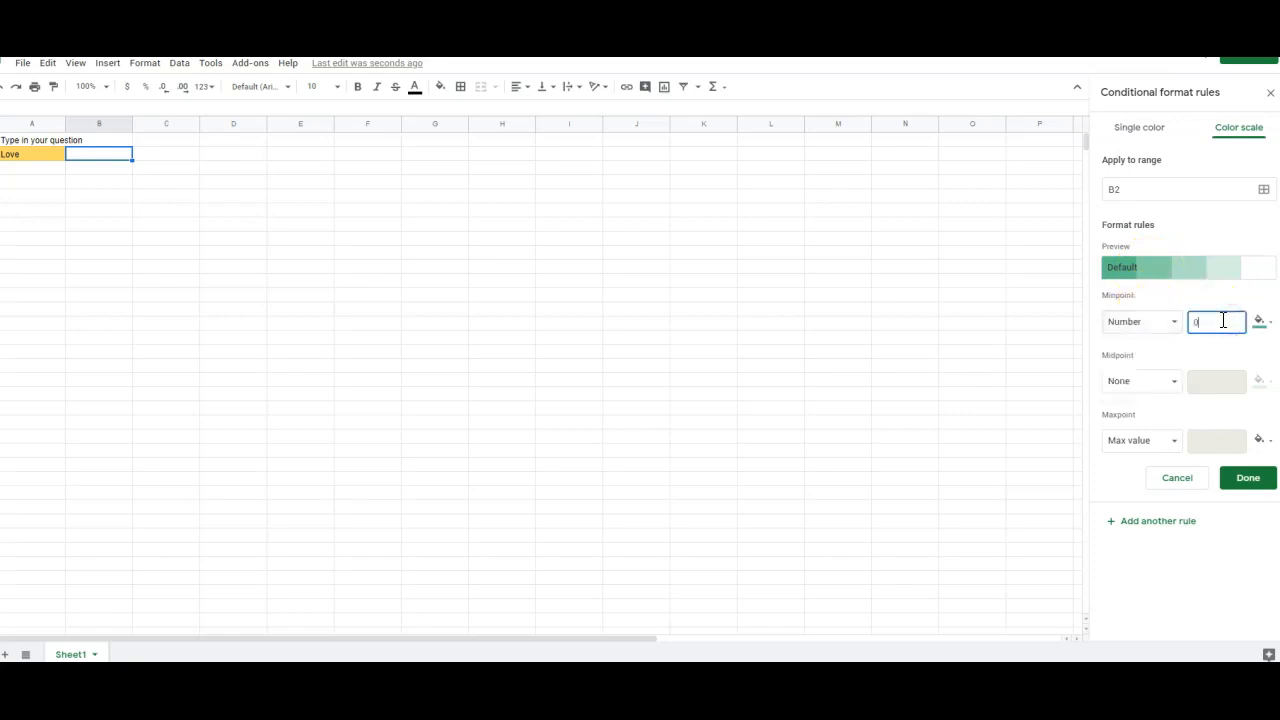
click(1140, 442)
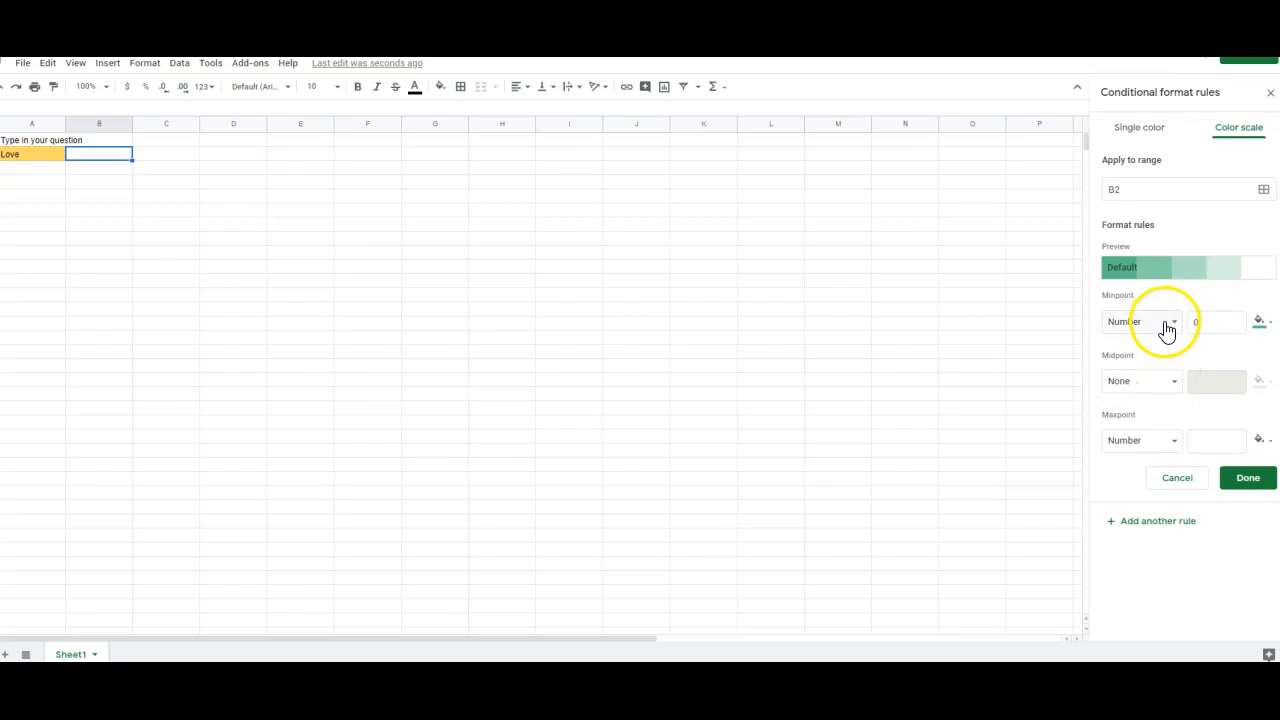
click(1142, 320)
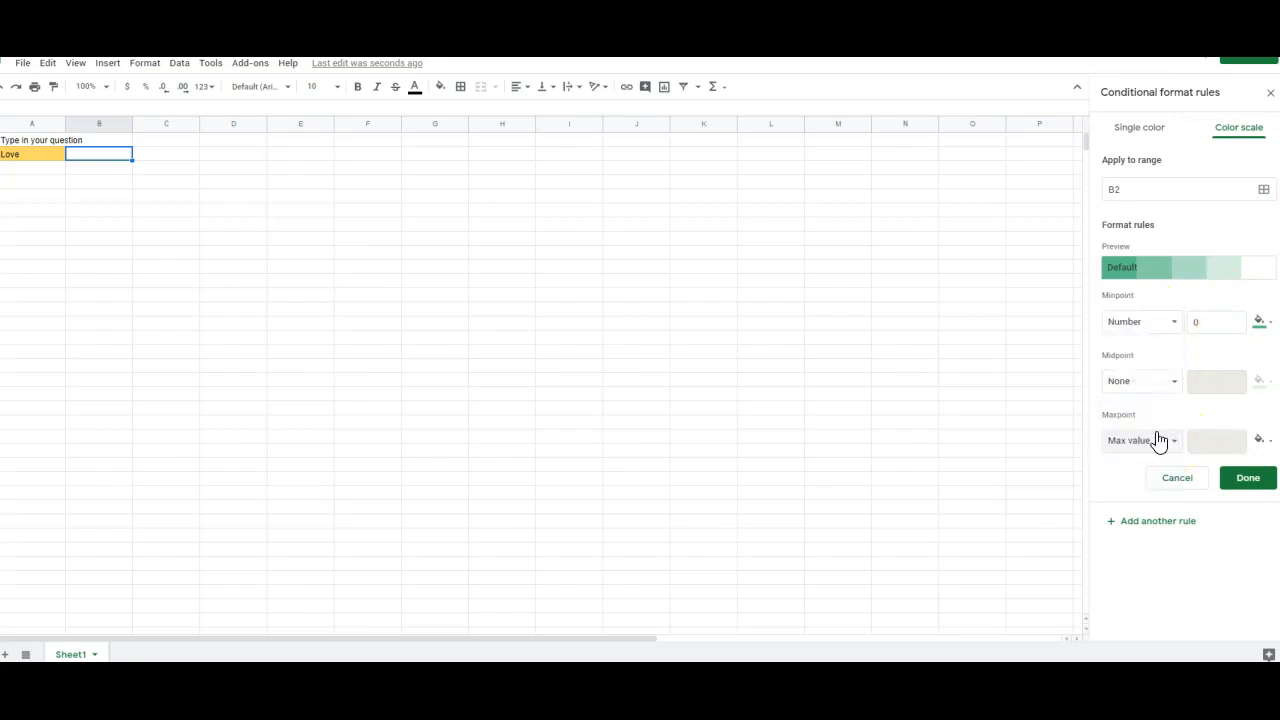
click(1142, 440)
text(10)
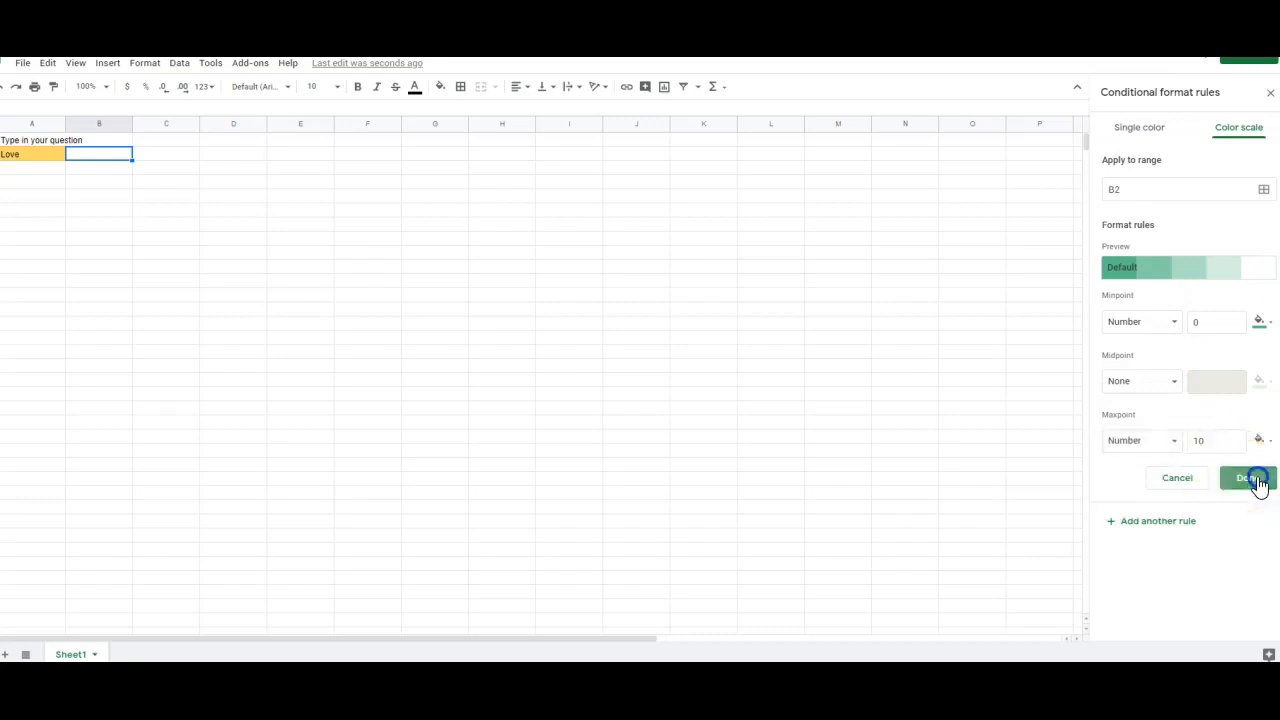
click(1254, 476)
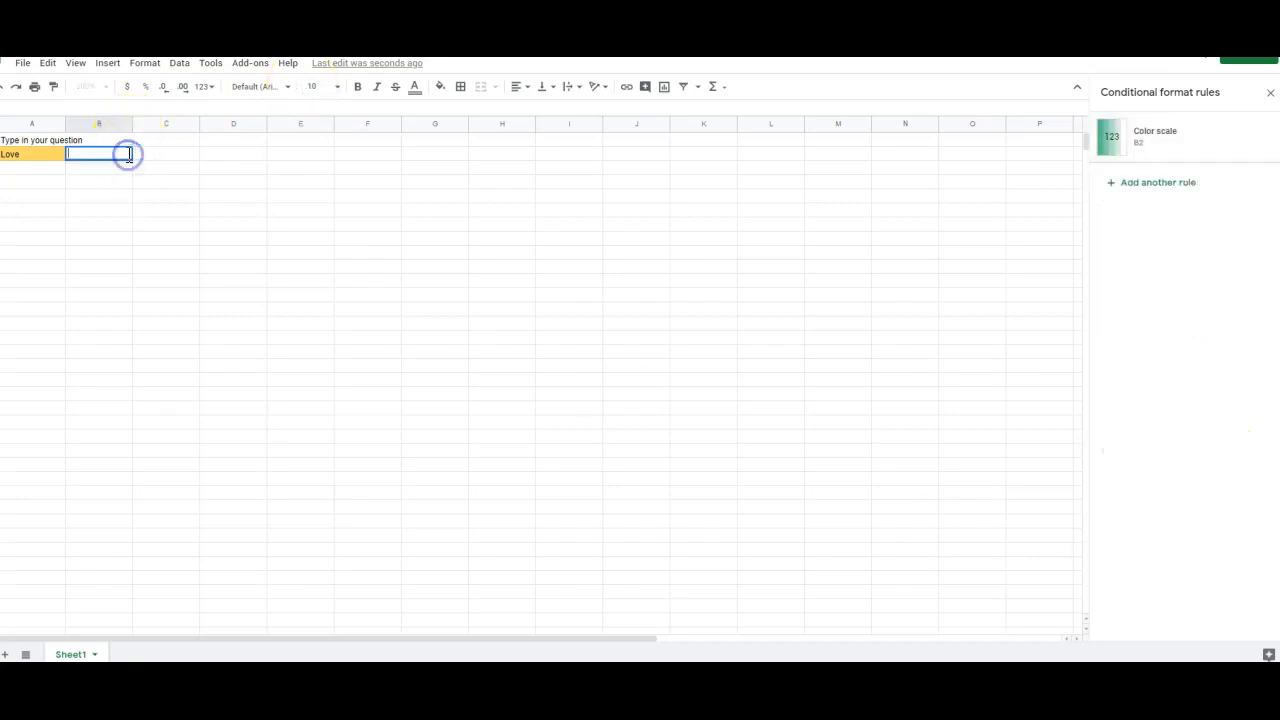